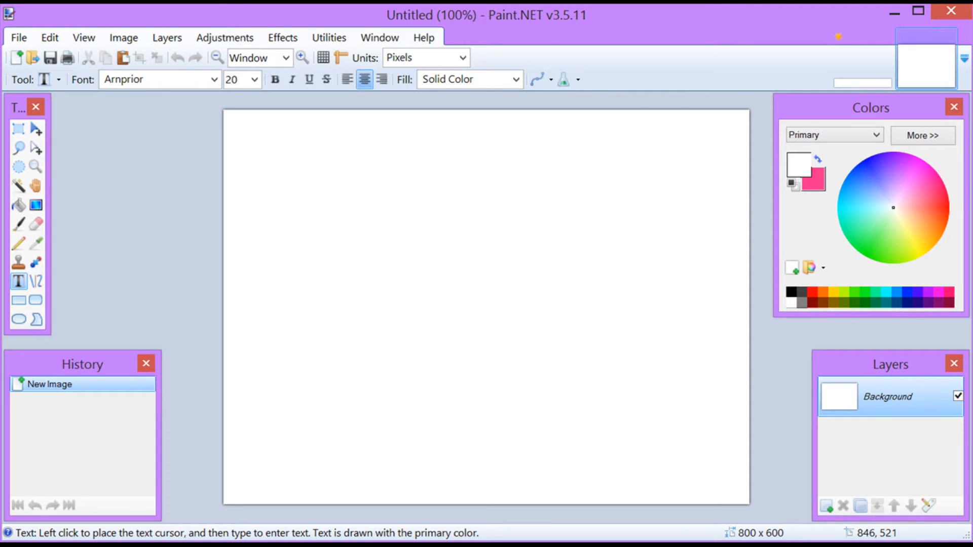
mouse_move(130, 237)
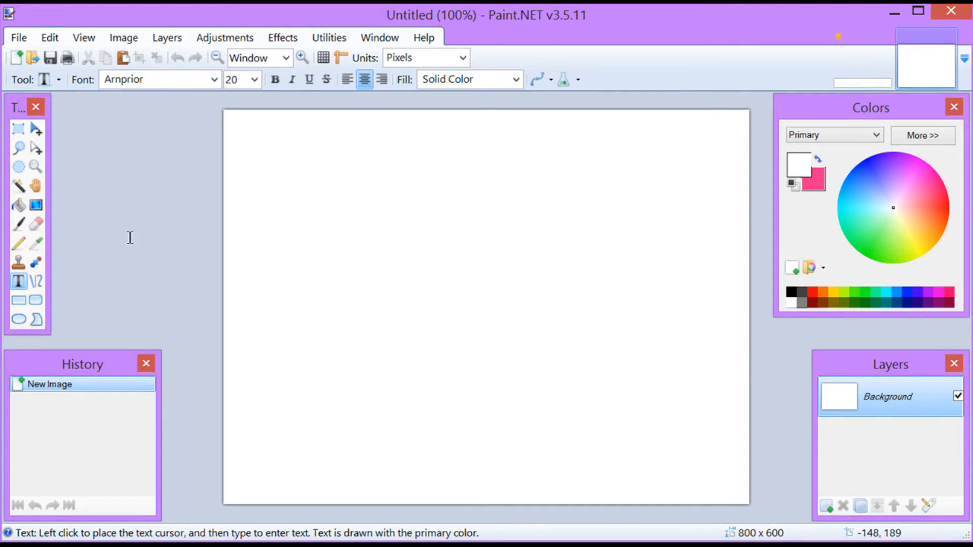
Create a new blank image 250 pixels wide and 40 pixels high
left_click(18, 37)
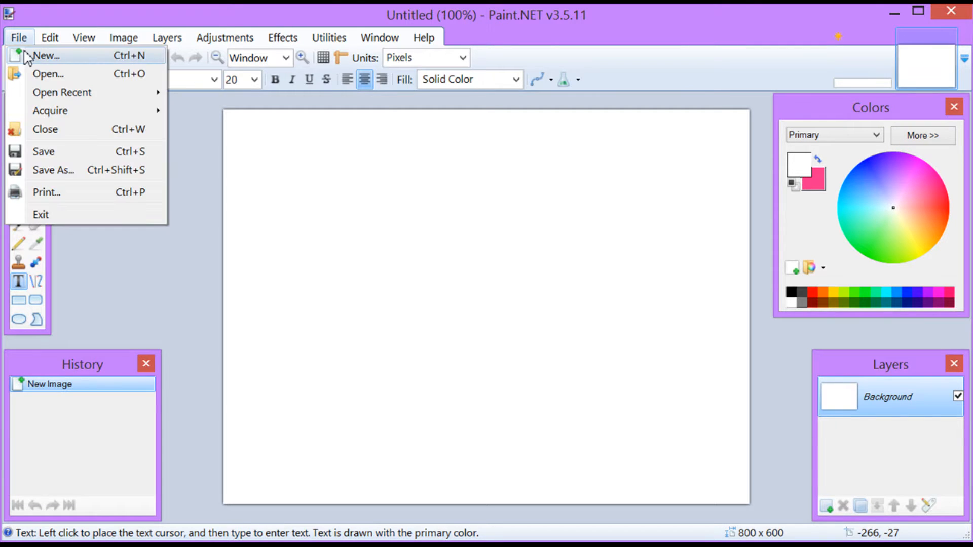
left_click(44, 55)
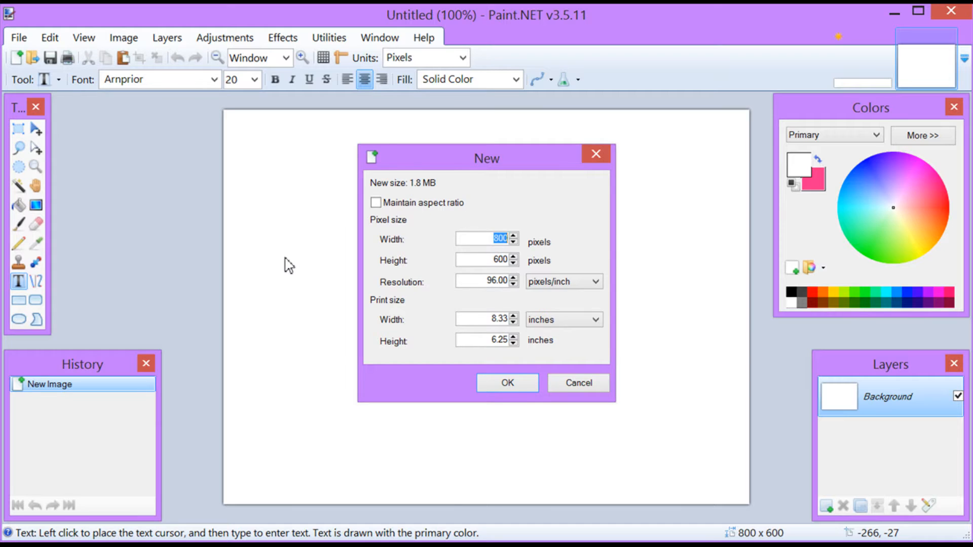
type("250")
left_click(486, 260)
type("40")
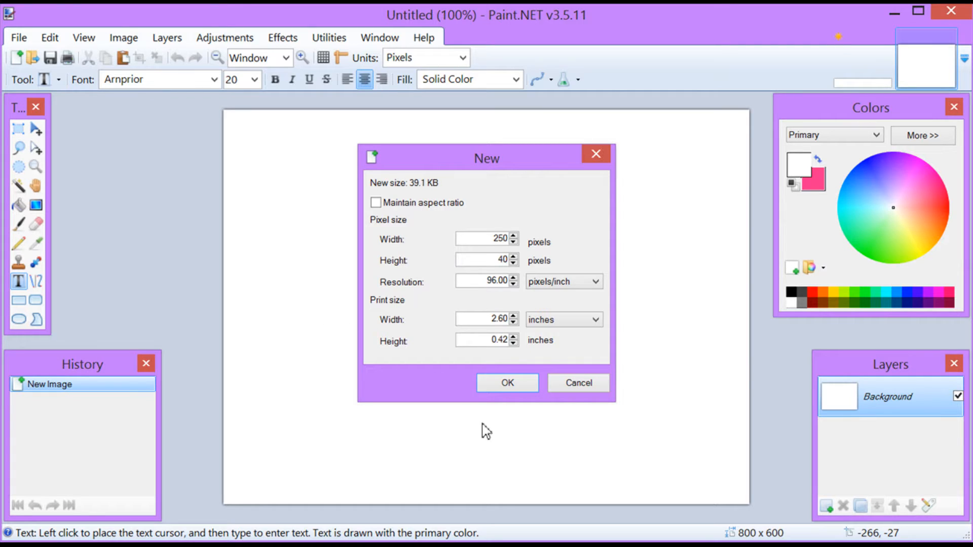
left_click(506, 383)
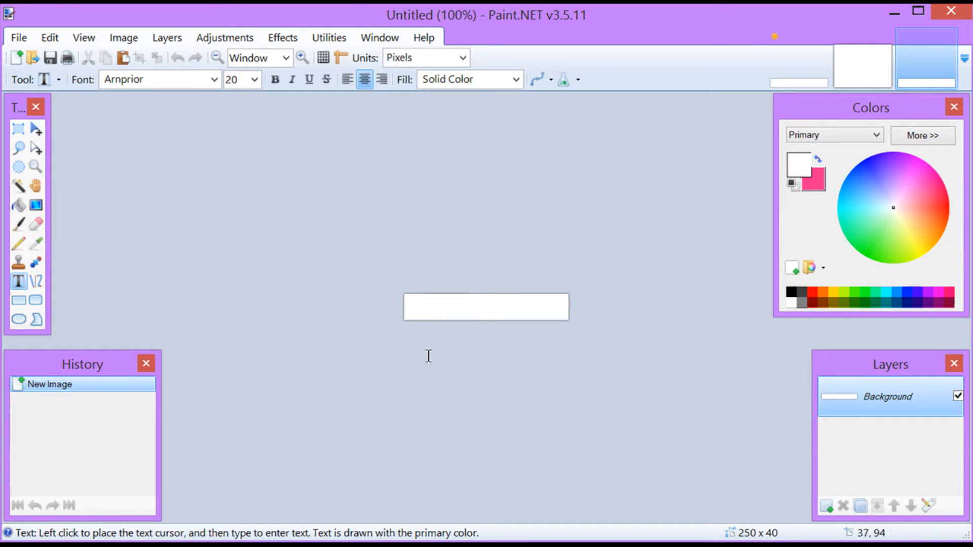
mouse_move(565, 310)
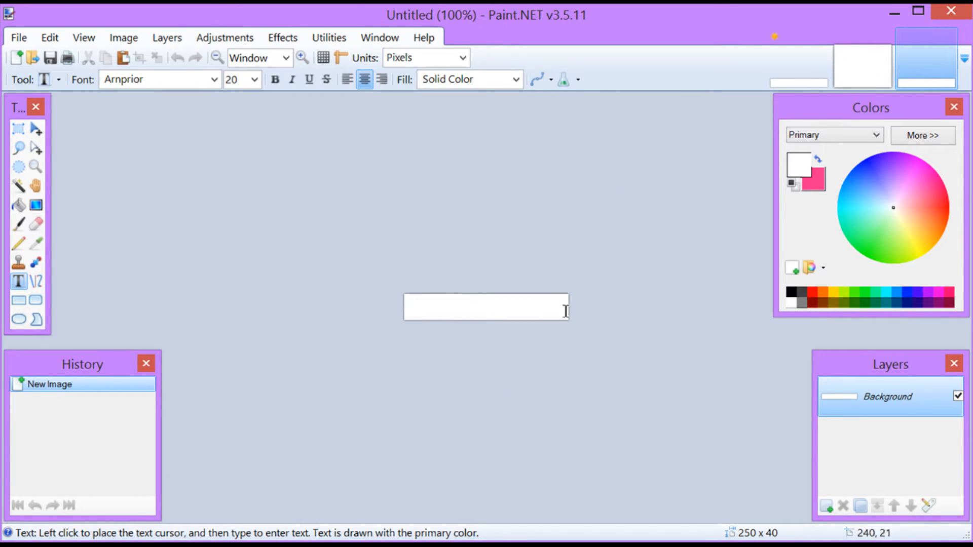
mouse_move(471, 318)
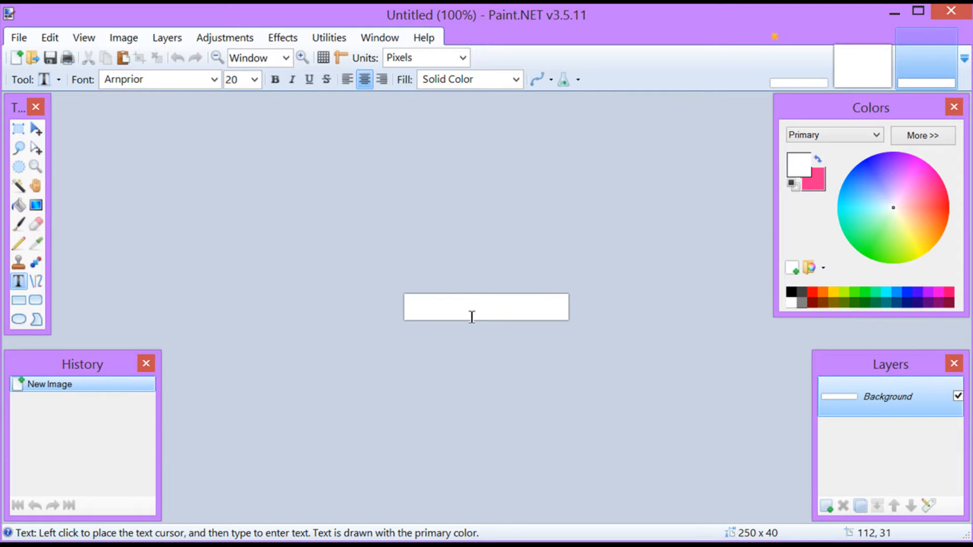
mouse_move(476, 312)
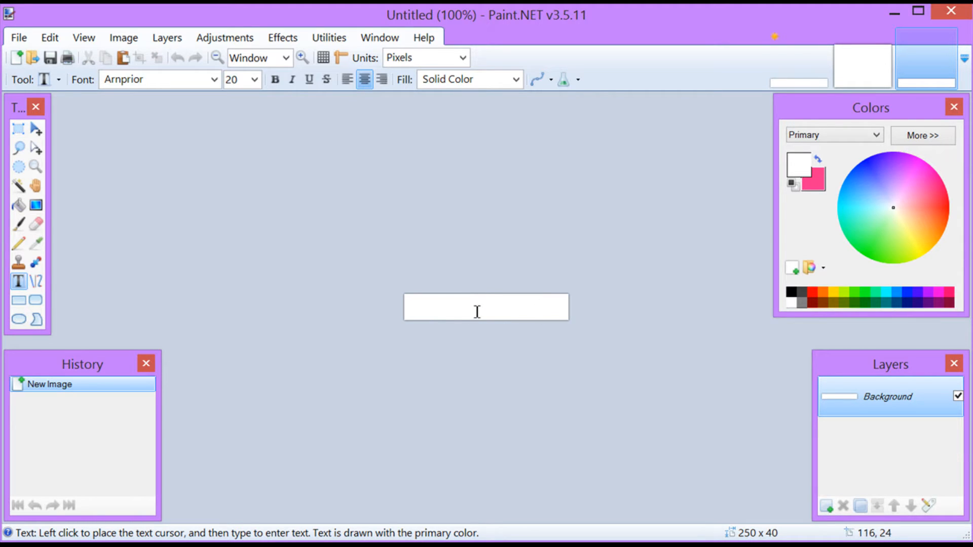
mouse_move(473, 314)
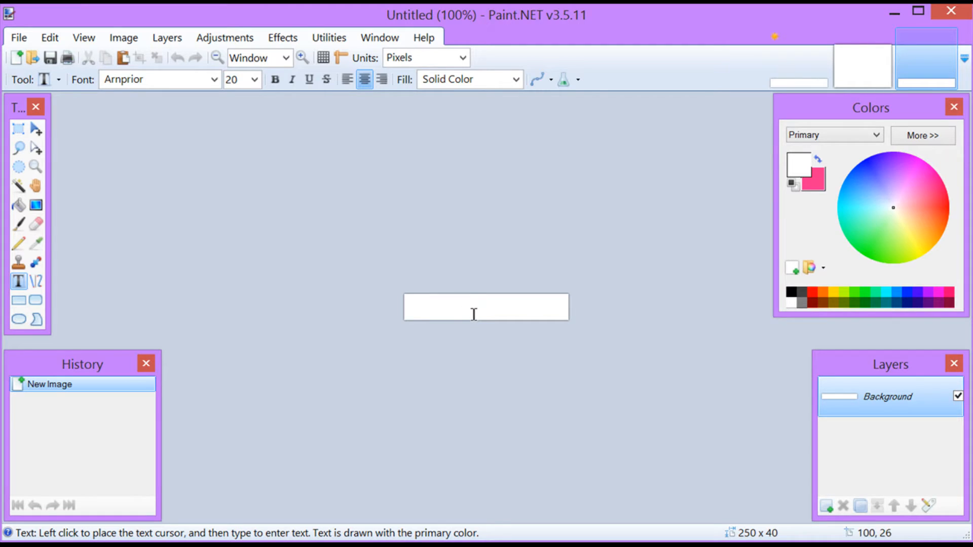
mouse_move(514, 315)
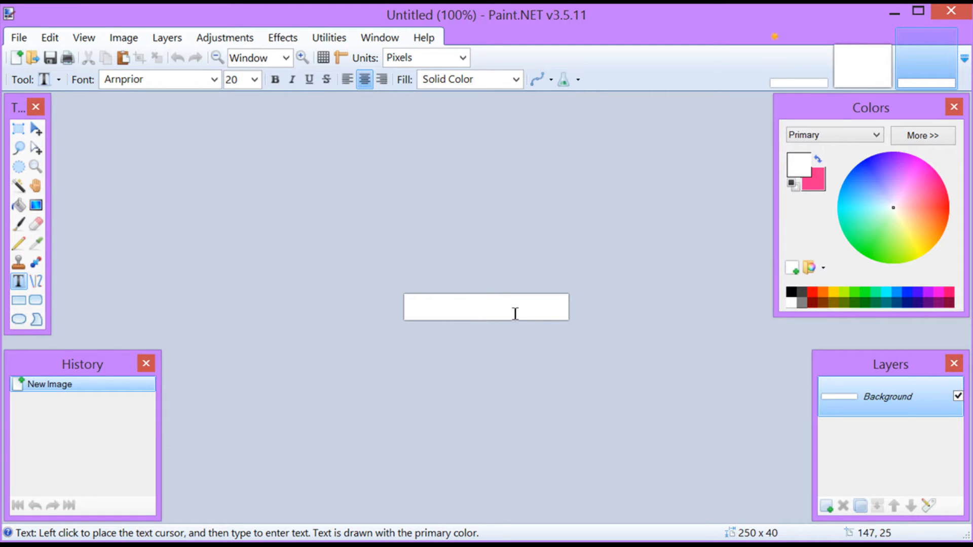
mouse_move(917, 216)
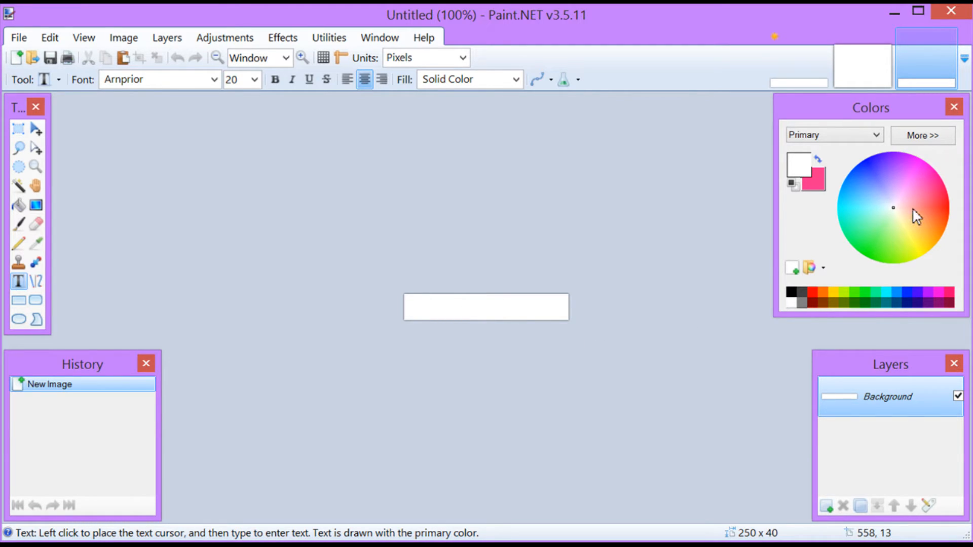
Fill the entire 250 × 40 canvas with a coral-red colour using the Paint Bucket
left_click(934, 210)
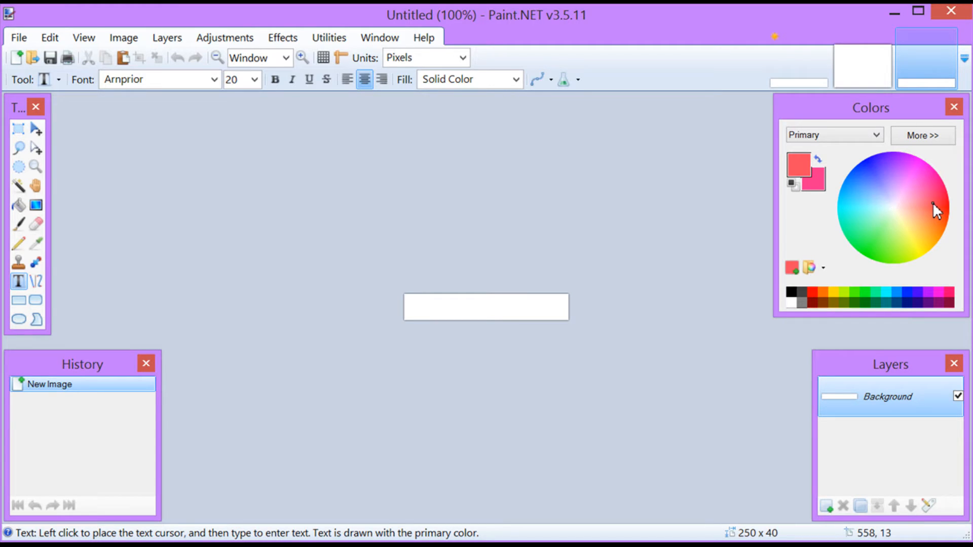
mouse_move(293, 216)
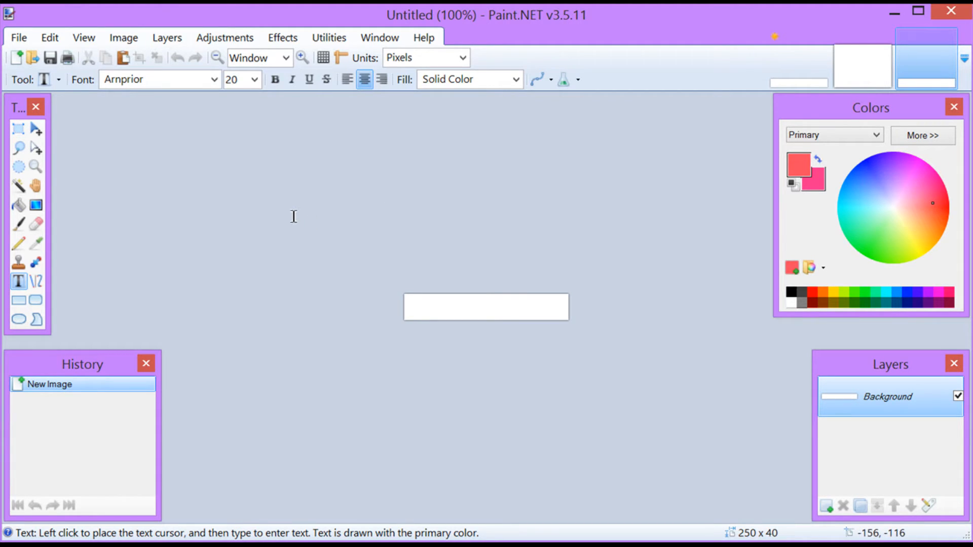
mouse_move(20, 206)
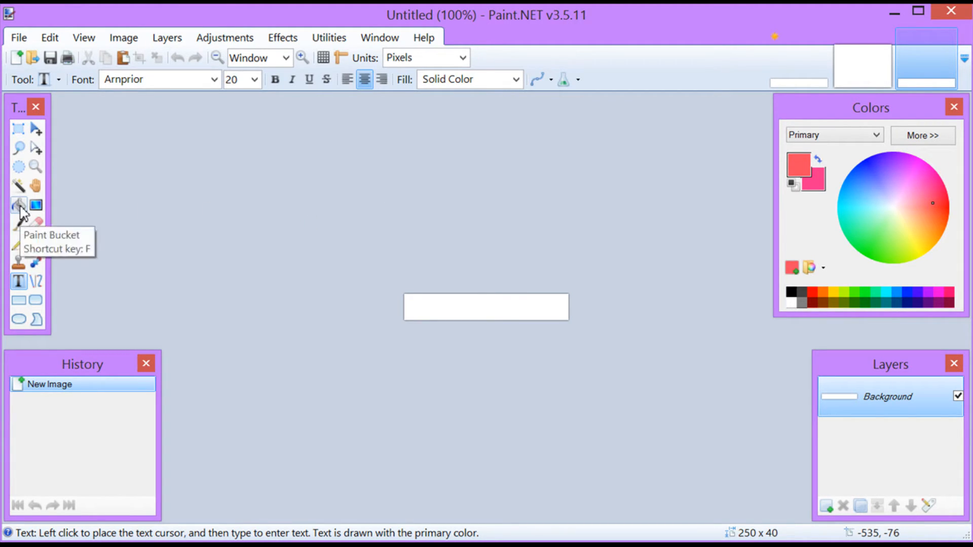
left_click(19, 205)
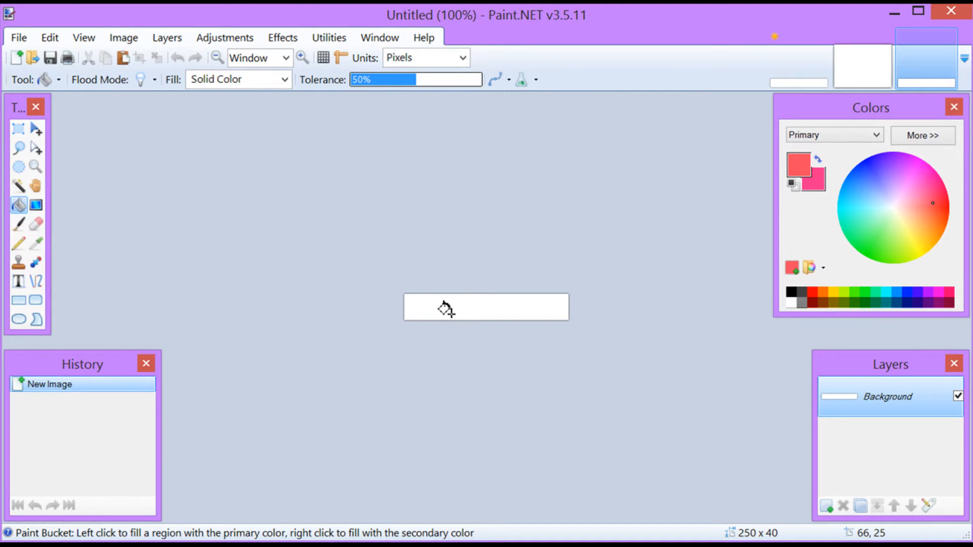
left_click(445, 308)
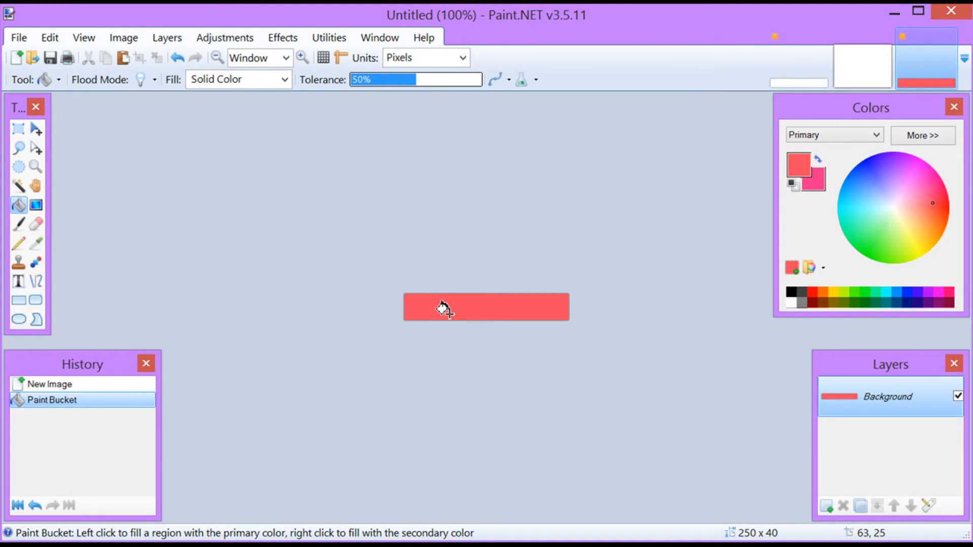
mouse_move(318, 365)
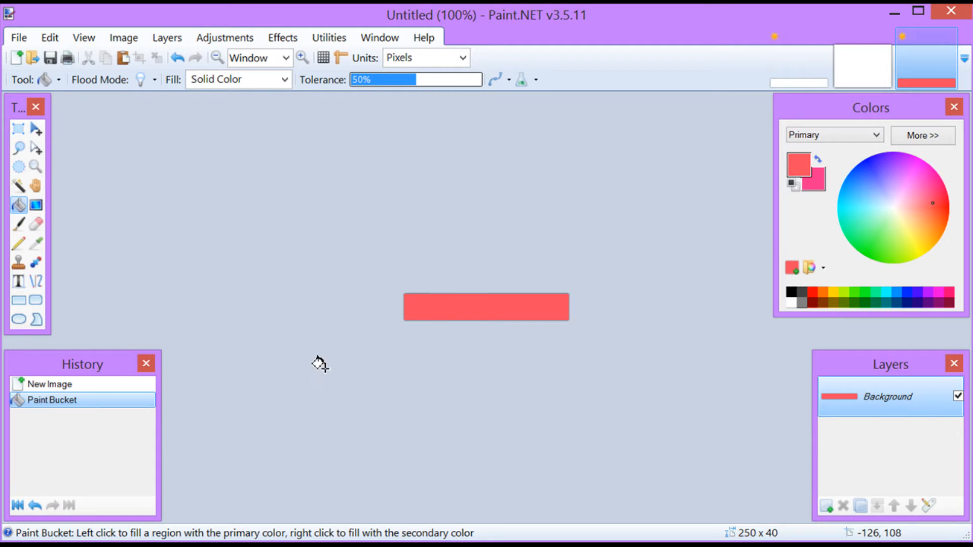
mouse_move(186, 193)
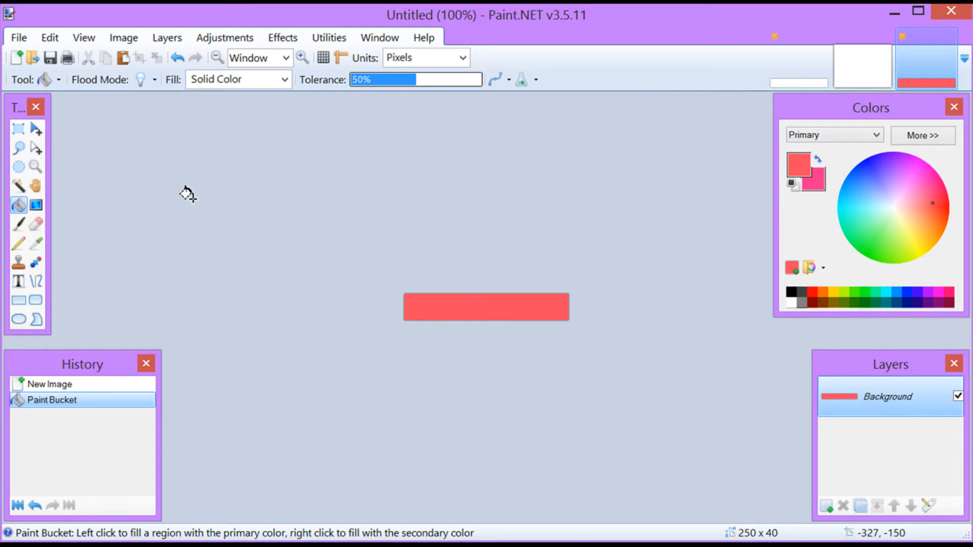
Add a new layer above the background and prepare white Arnprior text
left_click(166, 37)
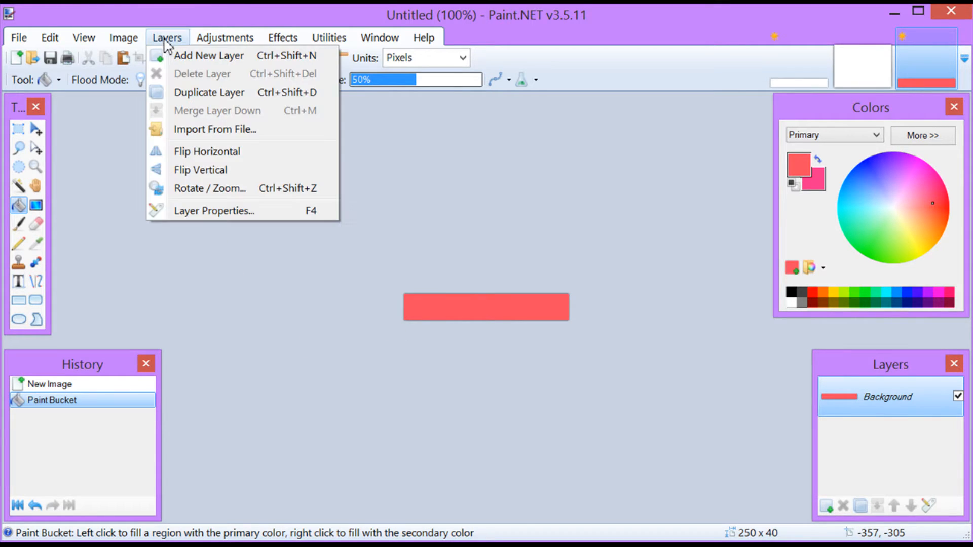
left_click(208, 55)
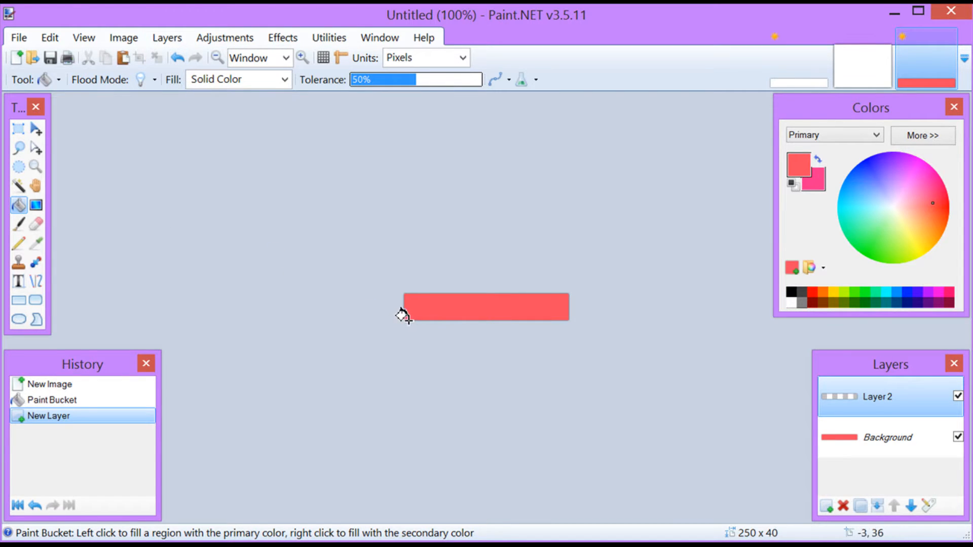
mouse_move(395, 312)
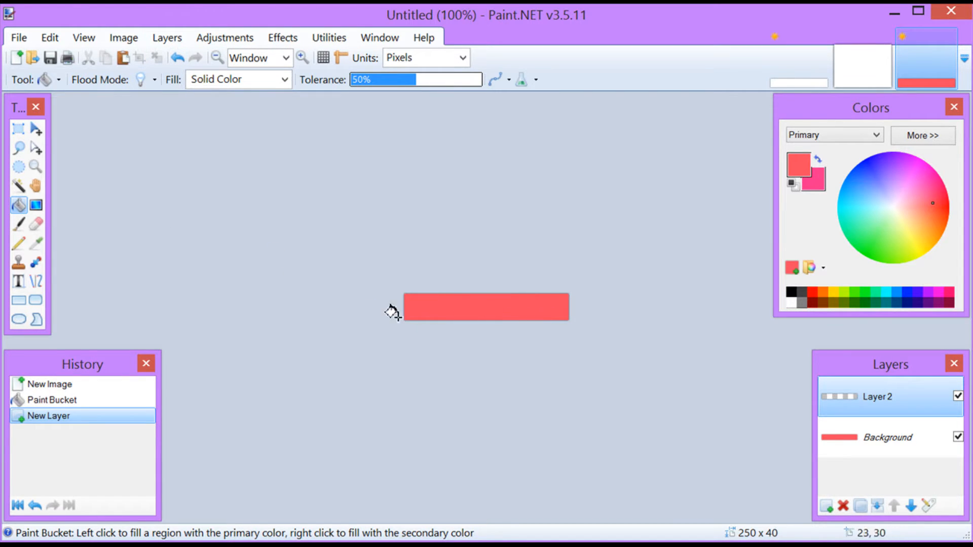
mouse_move(36, 292)
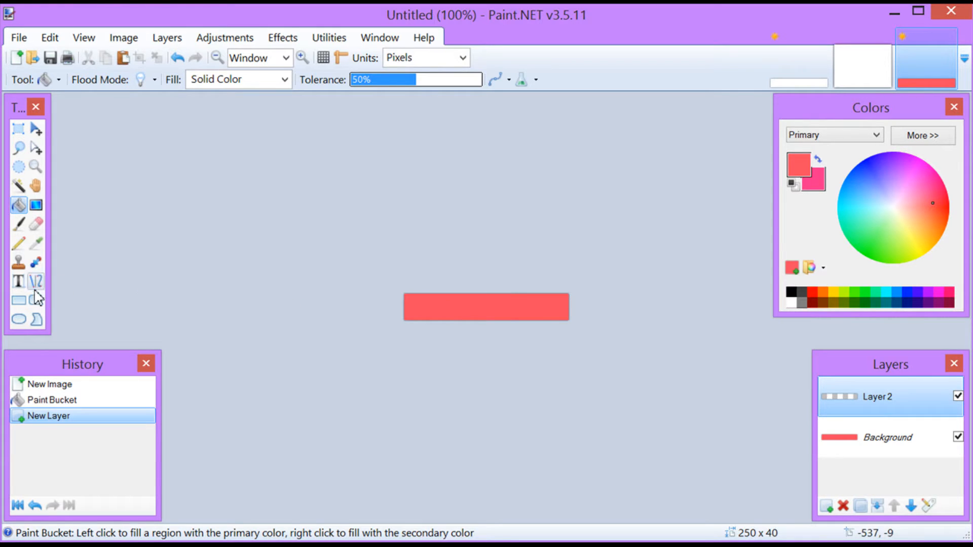
mouse_move(17, 281)
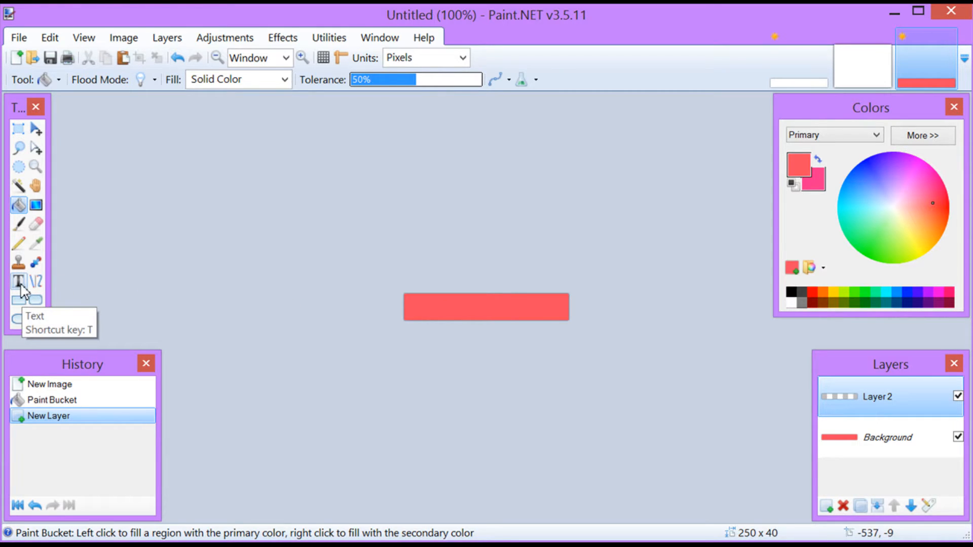
left_click(19, 282)
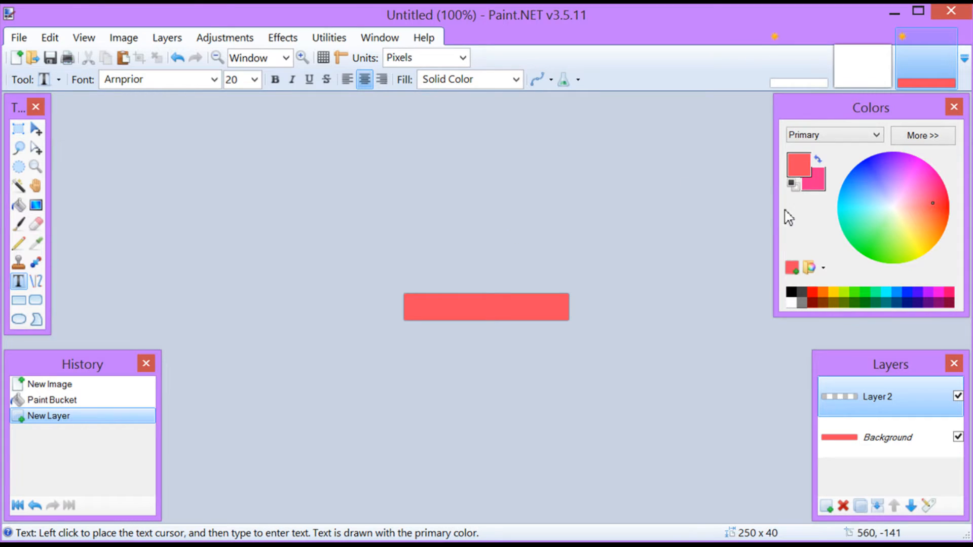
left_click(799, 165)
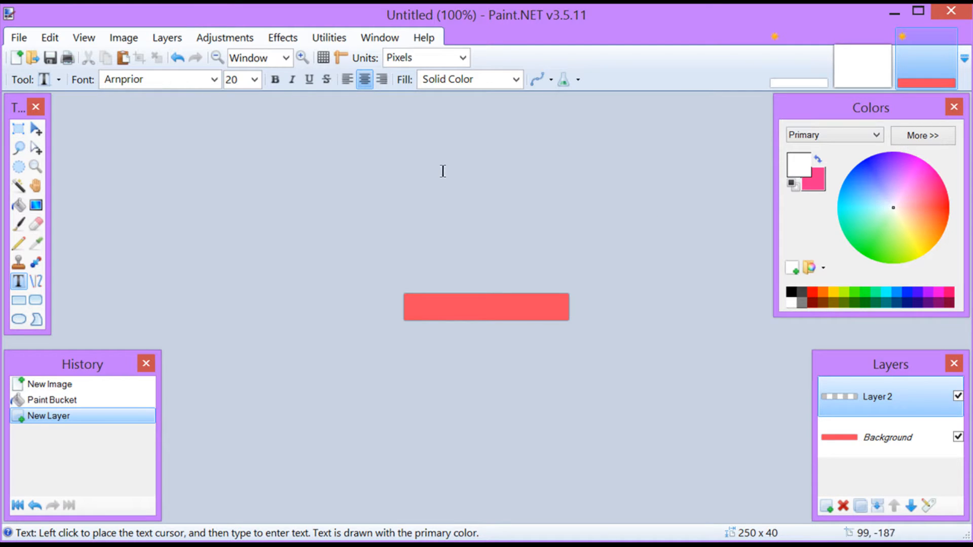
left_click(214, 79)
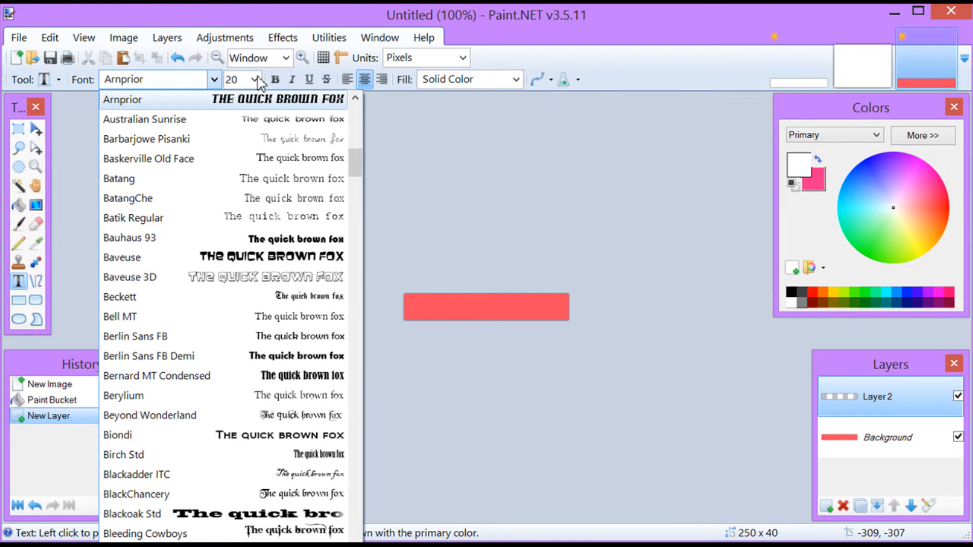
left_click(254, 80)
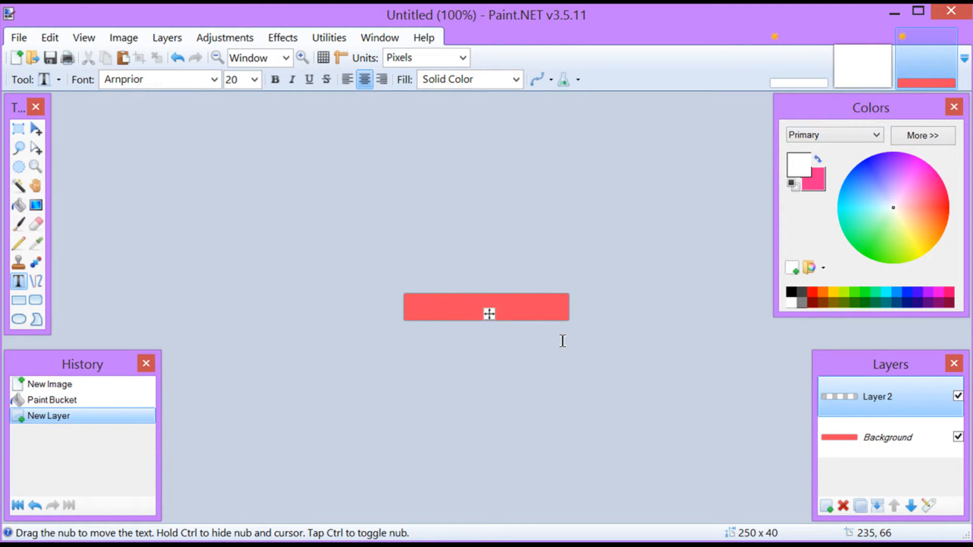
Type 'HOT BLOG TIPS' on the banner, correcting a typo
type("HOT BOG")
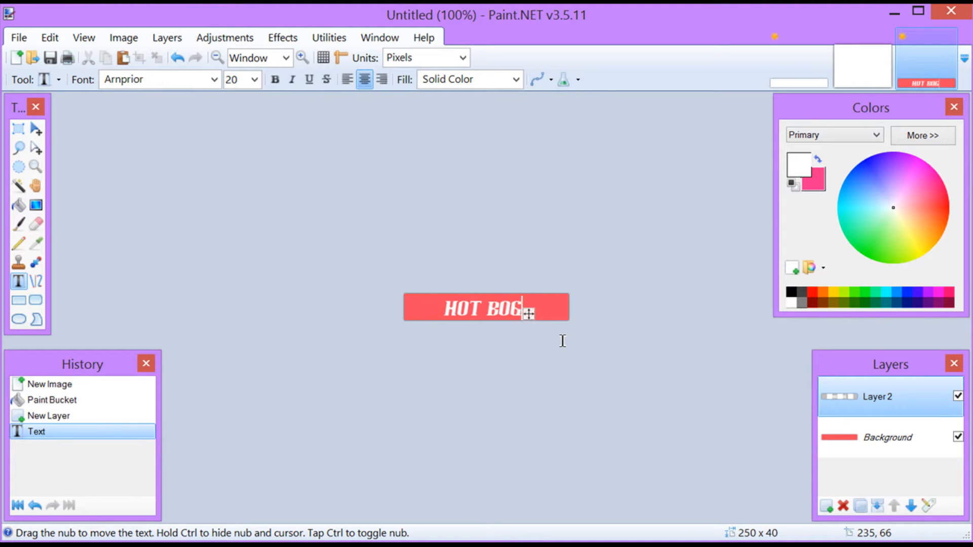
key("Backspace")
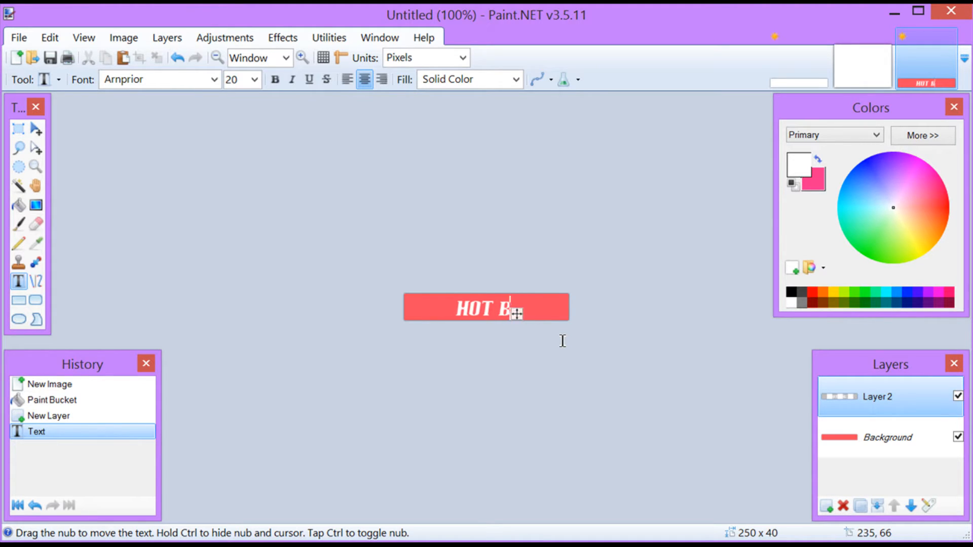
type("LOG T")
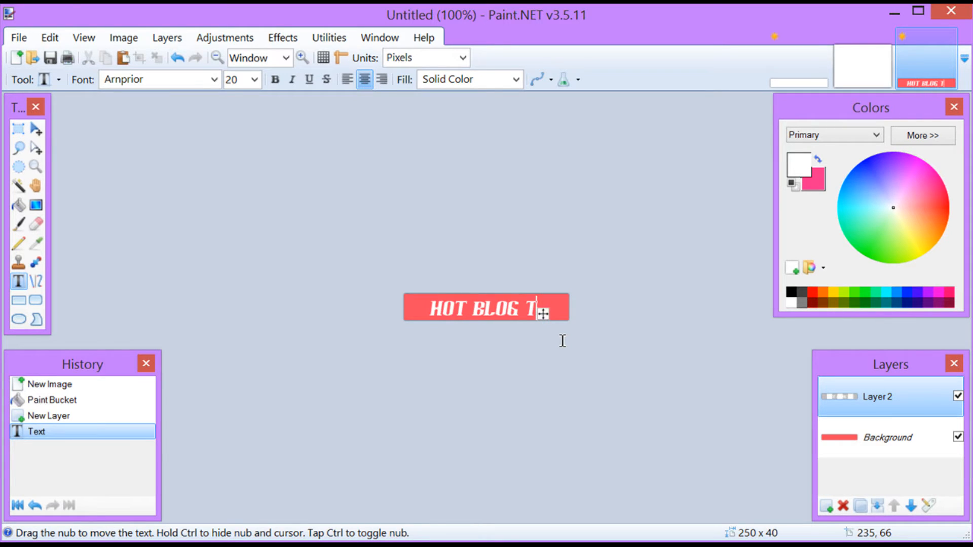
type("IPS")
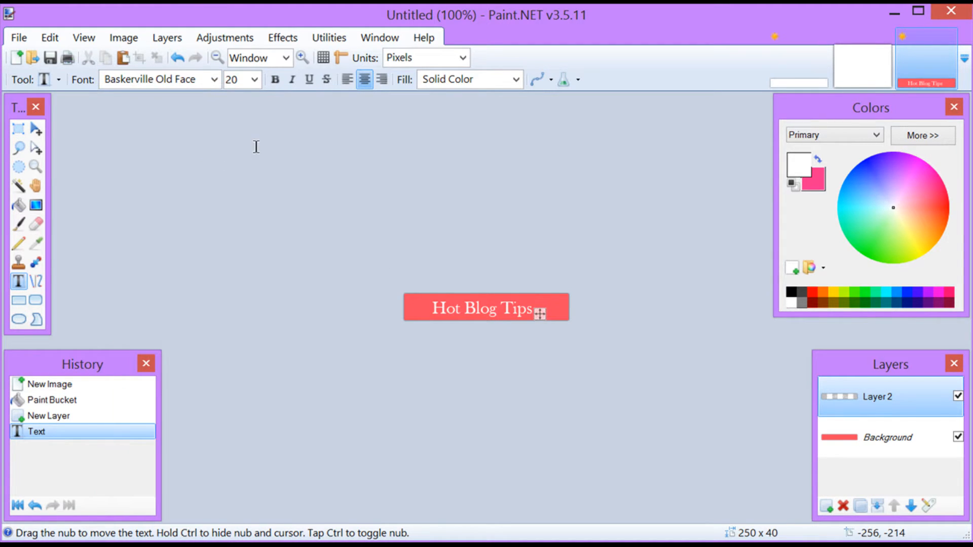
Try size 26, then set the lettering to Baveuse at size 20
left_click(253, 79)
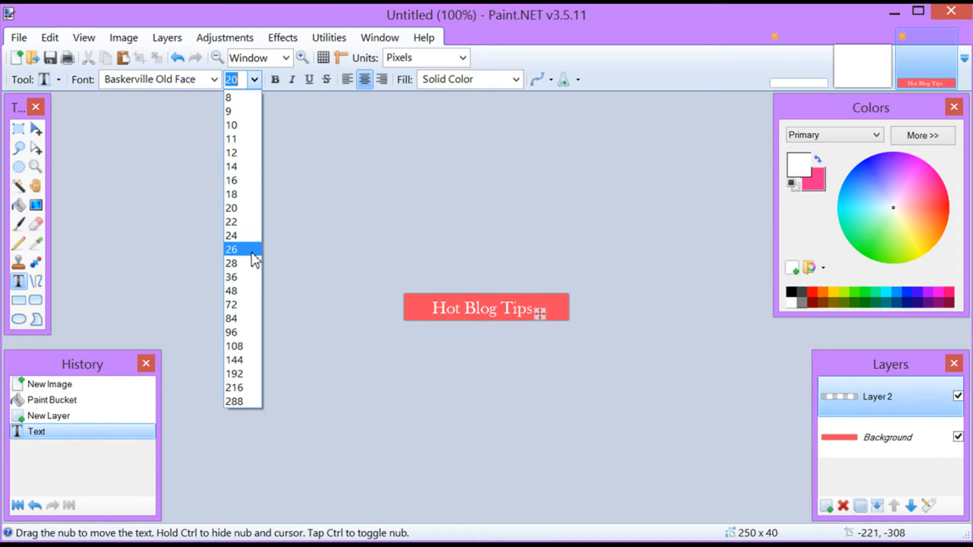
left_click(232, 249)
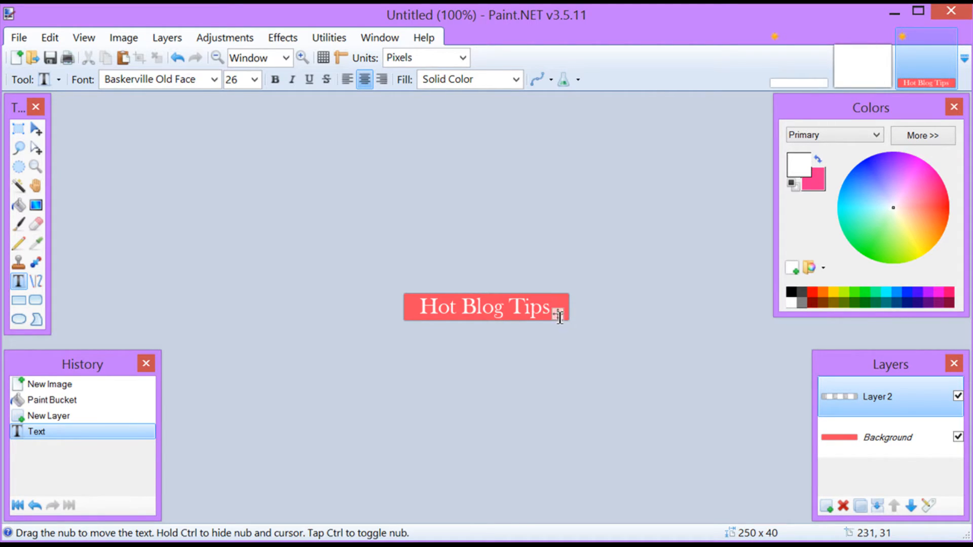
left_click(213, 79)
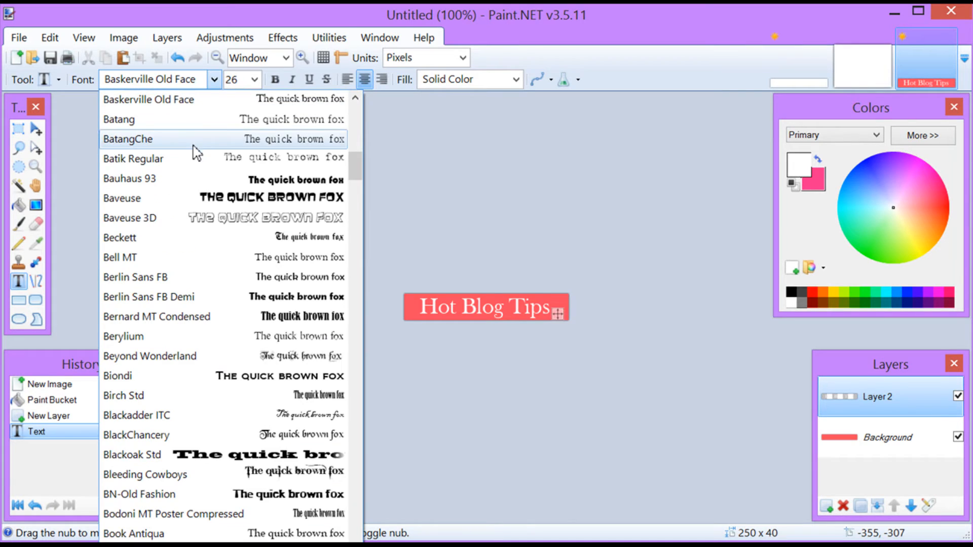
left_click(122, 198)
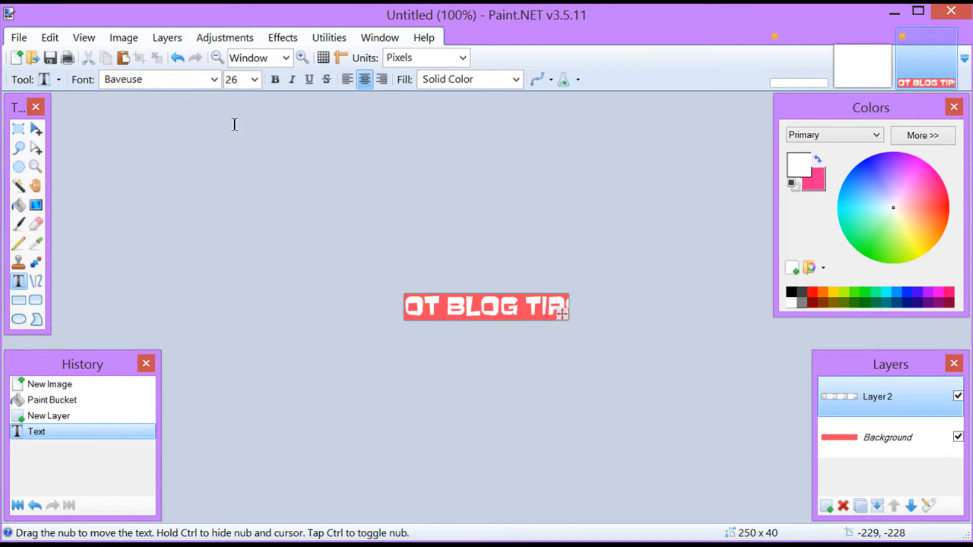
left_click(253, 80)
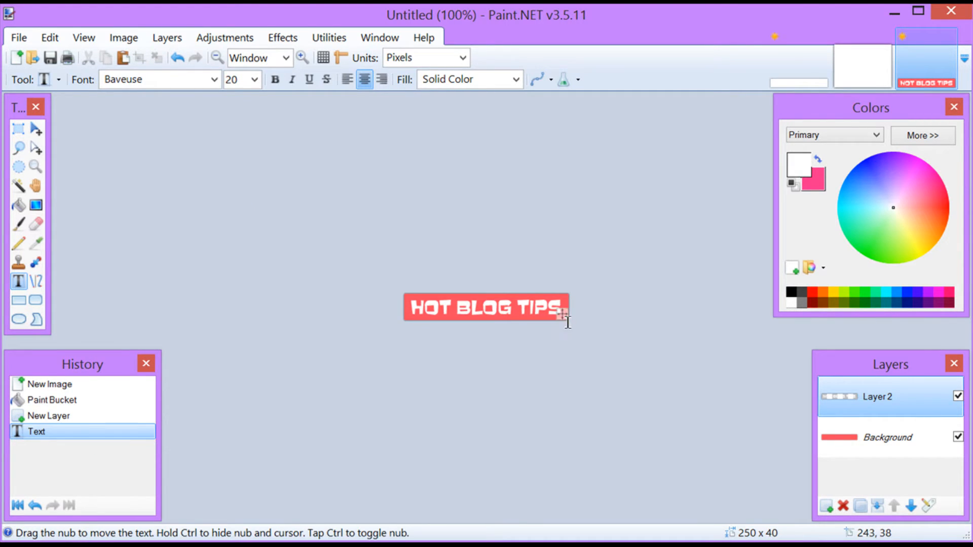
mouse_move(347, 265)
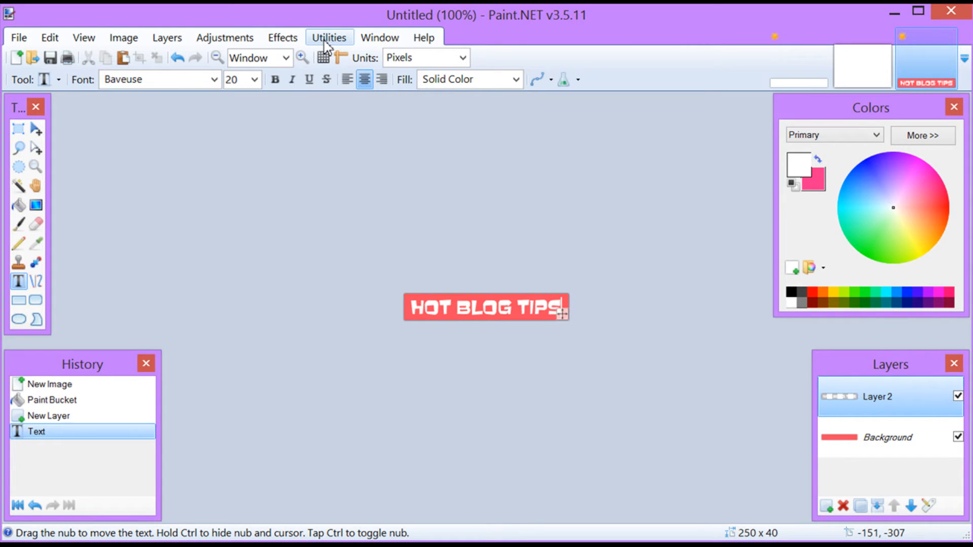
Apply an Outline Object effect of width 4 in black to the lettering
left_click(282, 37)
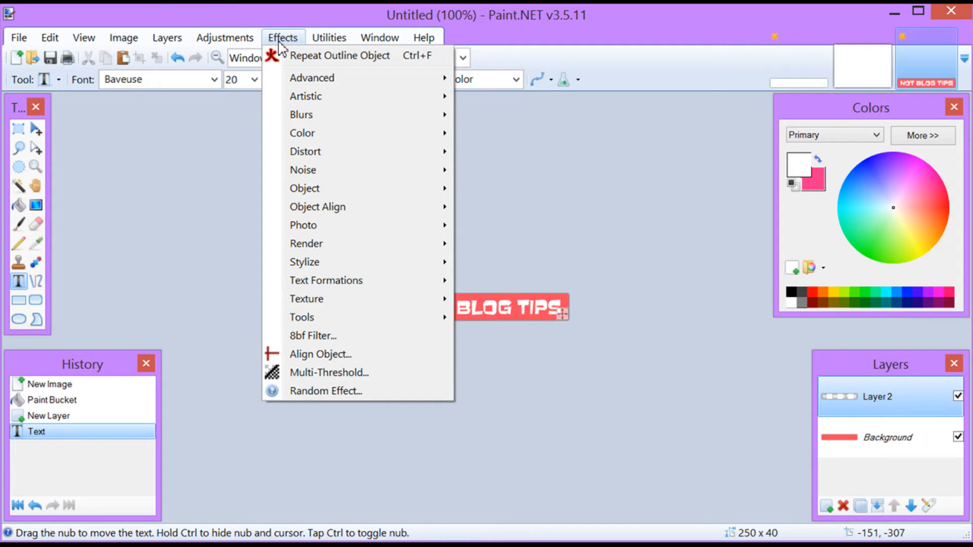
mouse_move(304, 188)
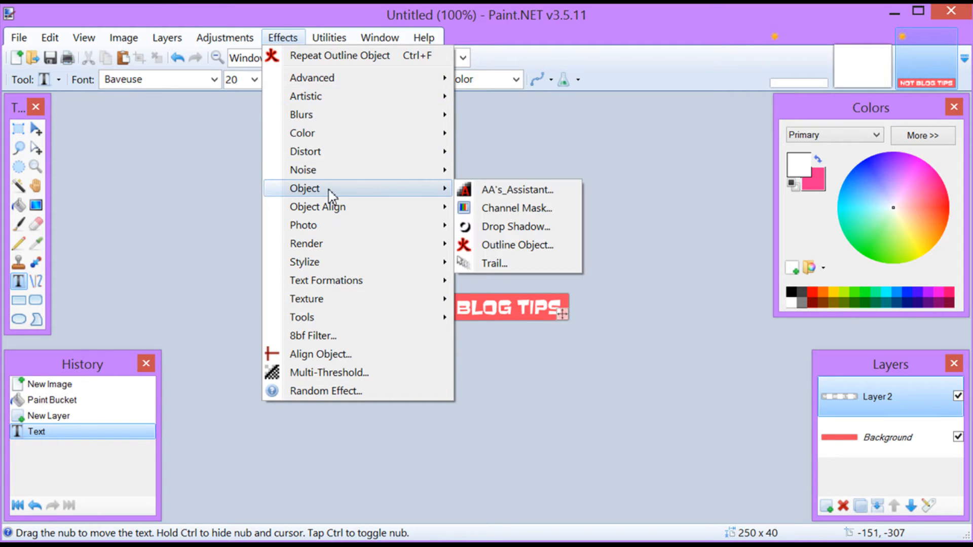
mouse_move(516, 244)
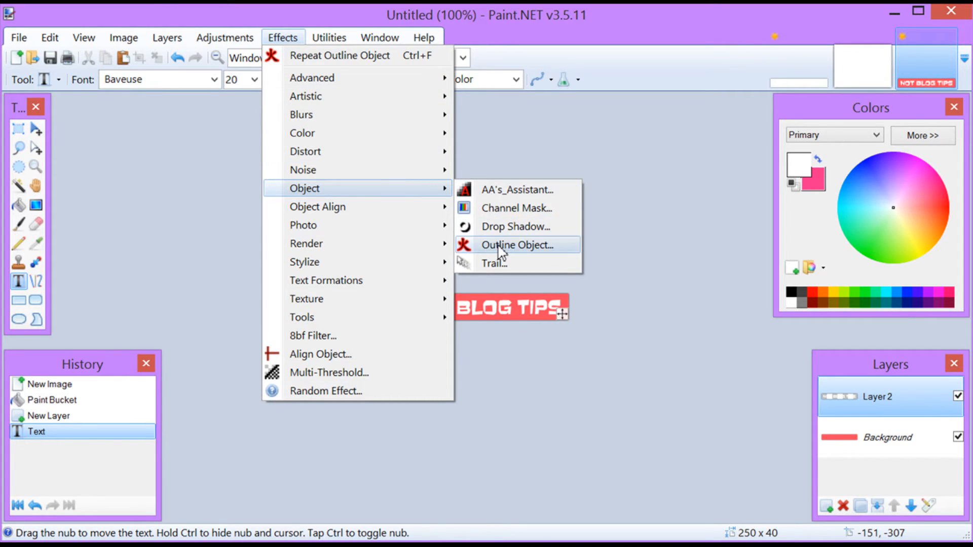
left_click(518, 244)
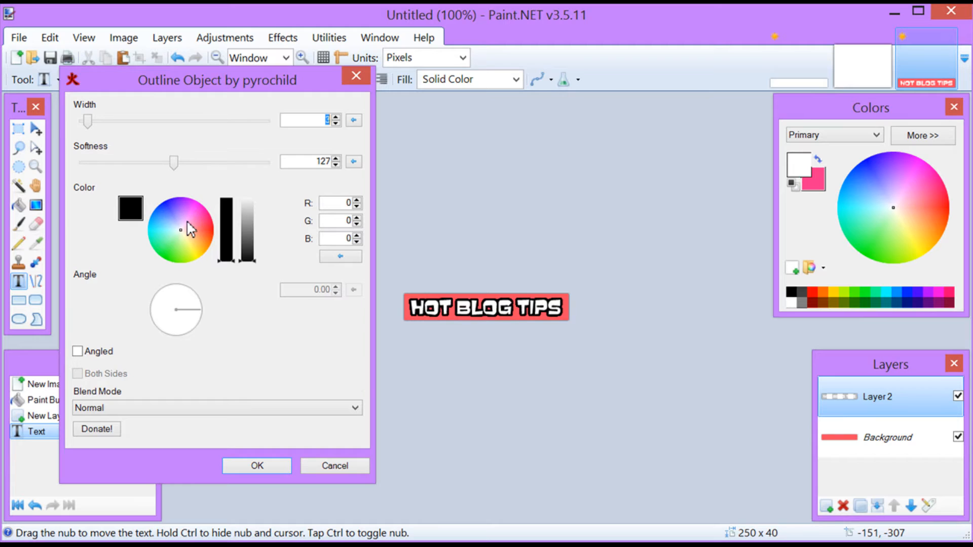
mouse_move(195, 193)
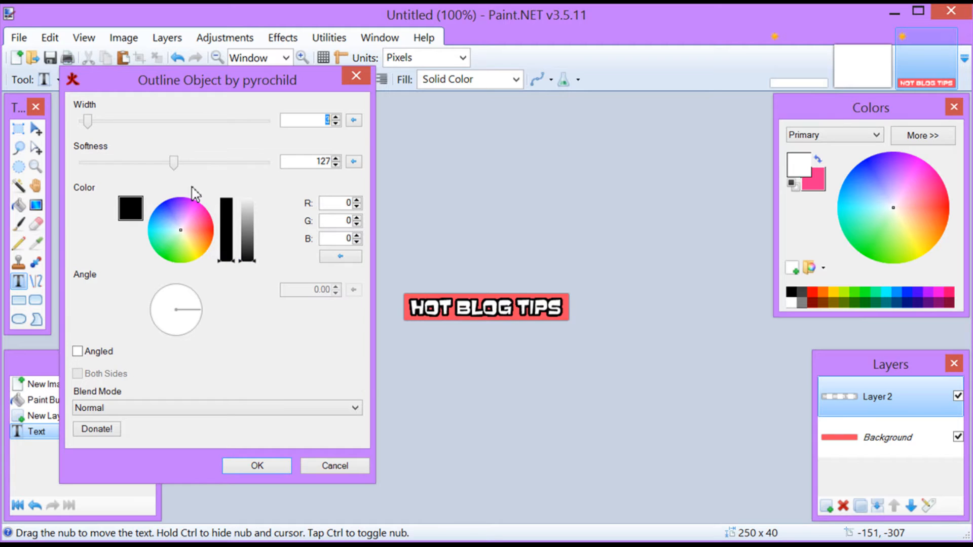
left_click_drag(88, 121, 91, 121)
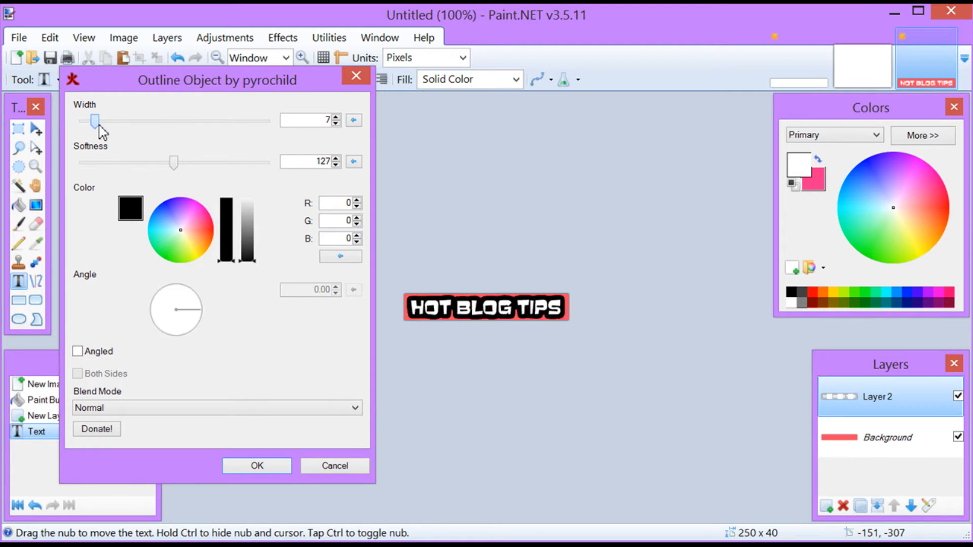
left_click_drag(93, 120, 91, 121)
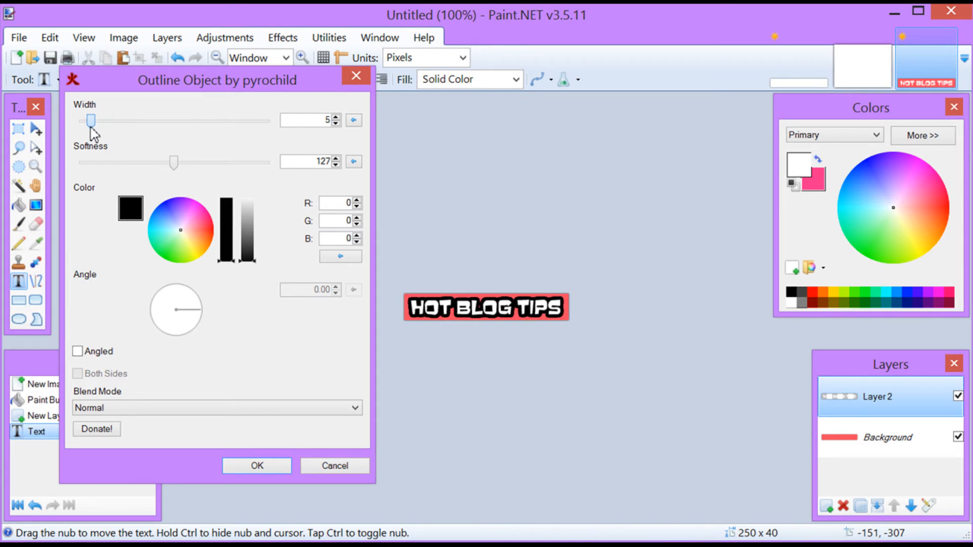
left_click_drag(92, 120, 90, 120)
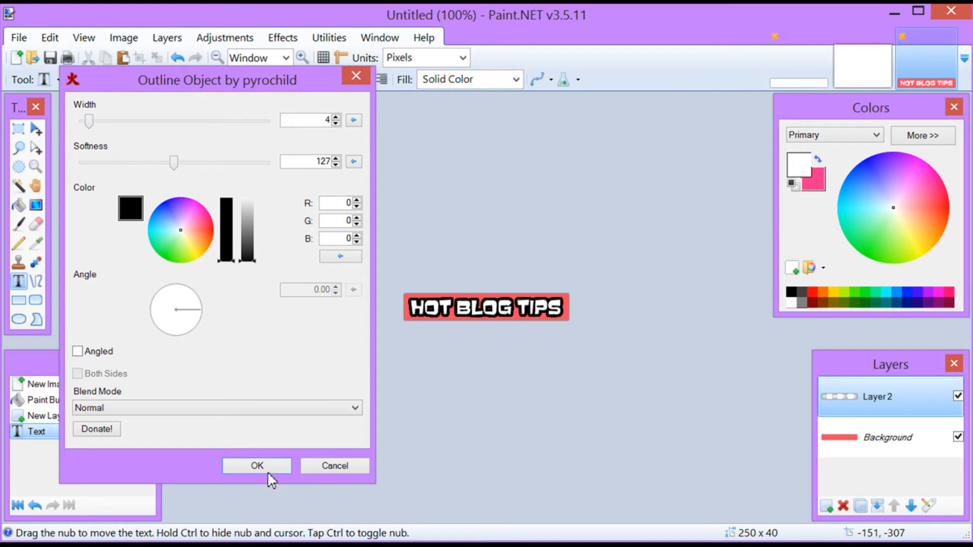
left_click(256, 466)
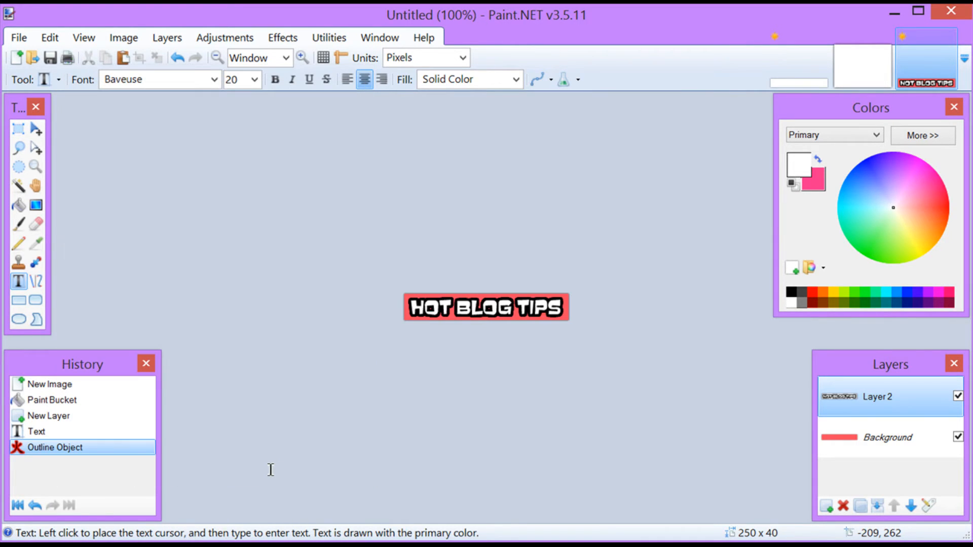
mouse_move(412, 310)
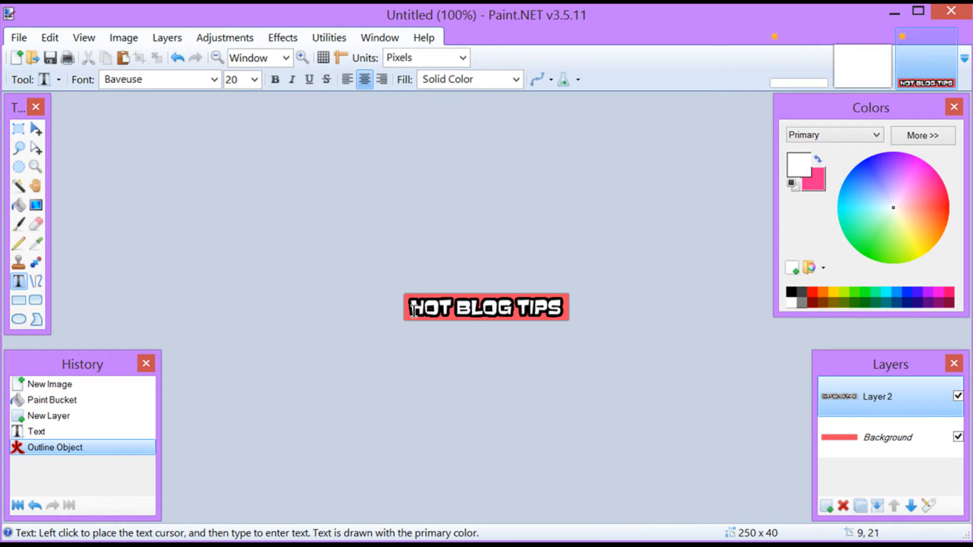
mouse_move(535, 318)
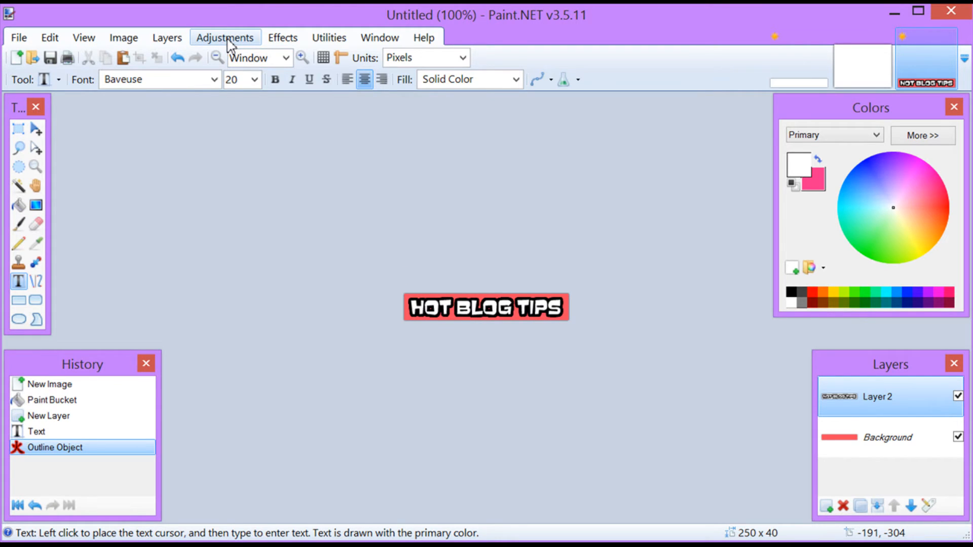
Apply a Transparency adjustment of about -54 to the outlined text layer
left_click(224, 37)
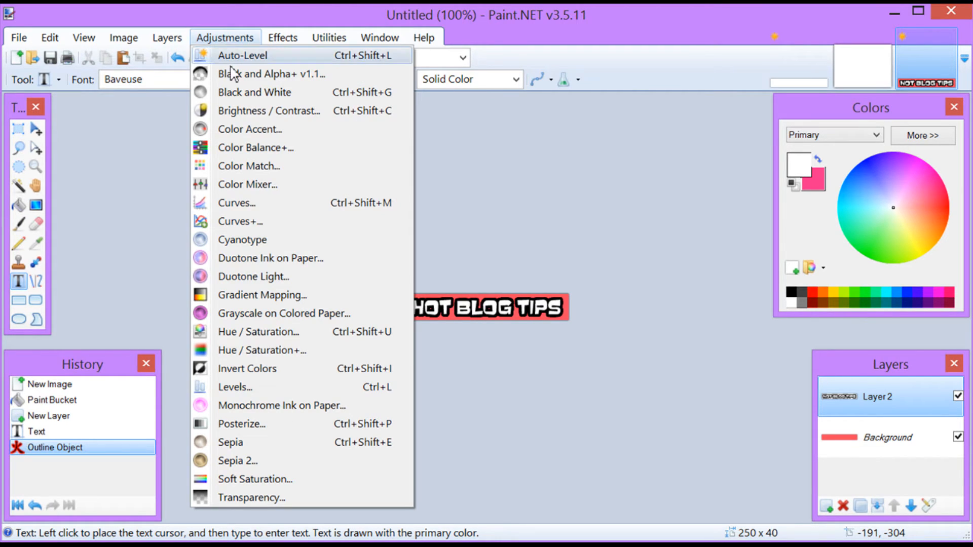
mouse_move(252, 497)
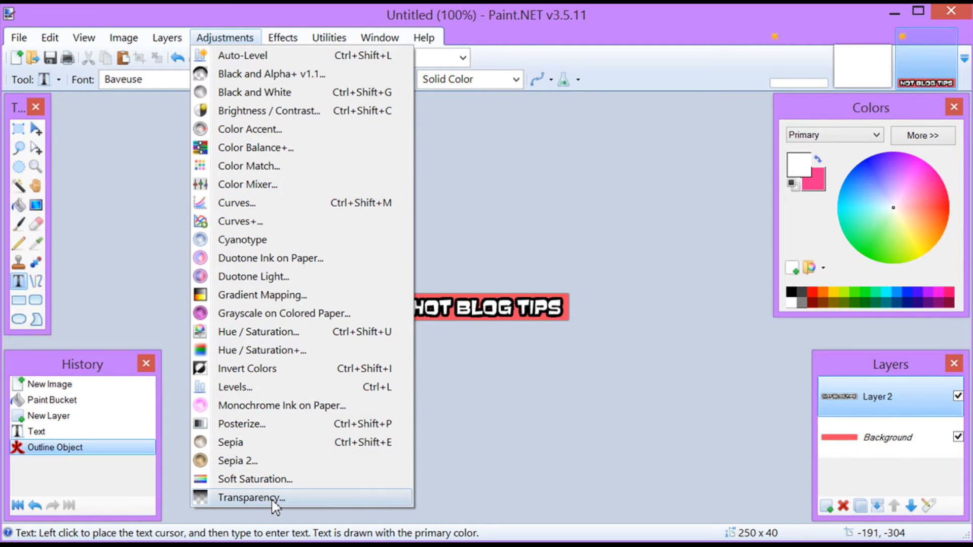
left_click(252, 497)
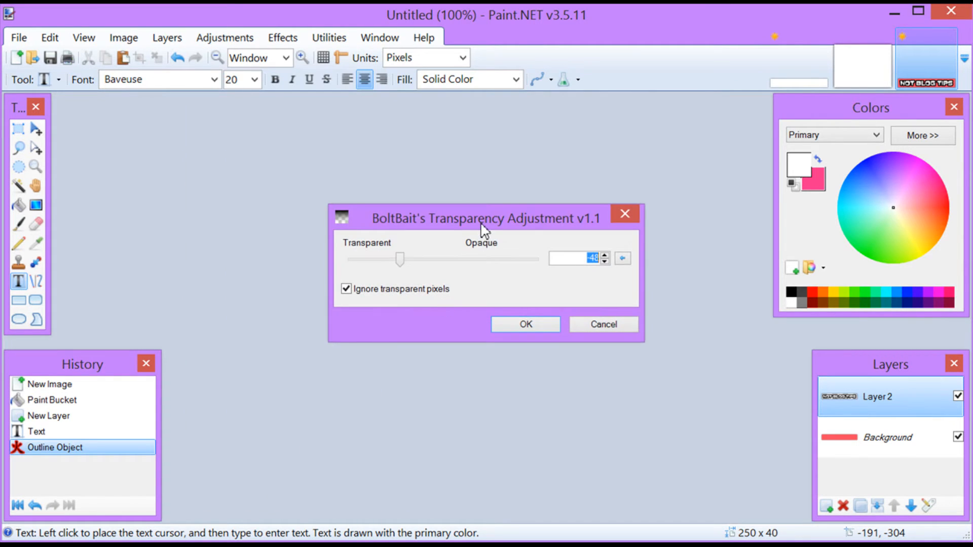
left_click_drag(486, 219, 254, 150)
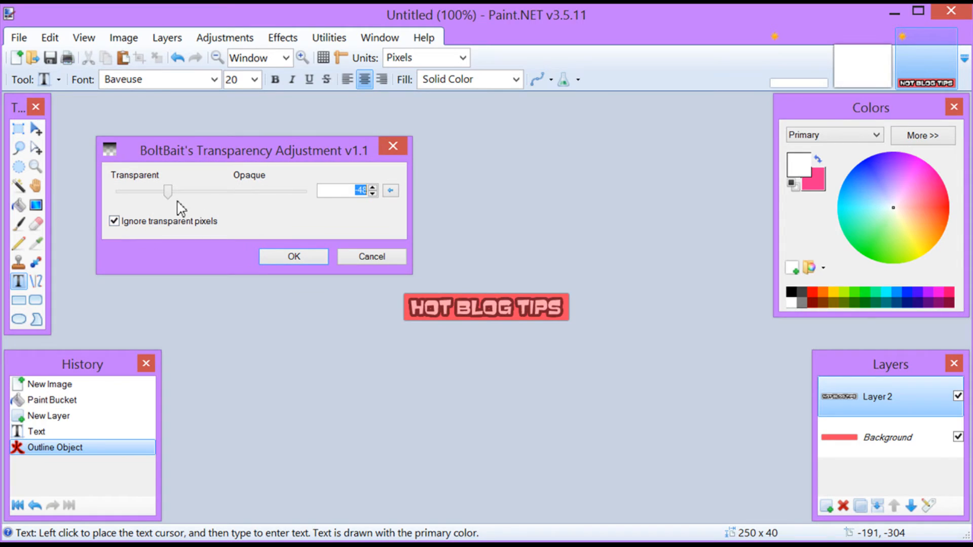
left_click_drag(167, 191, 155, 190)
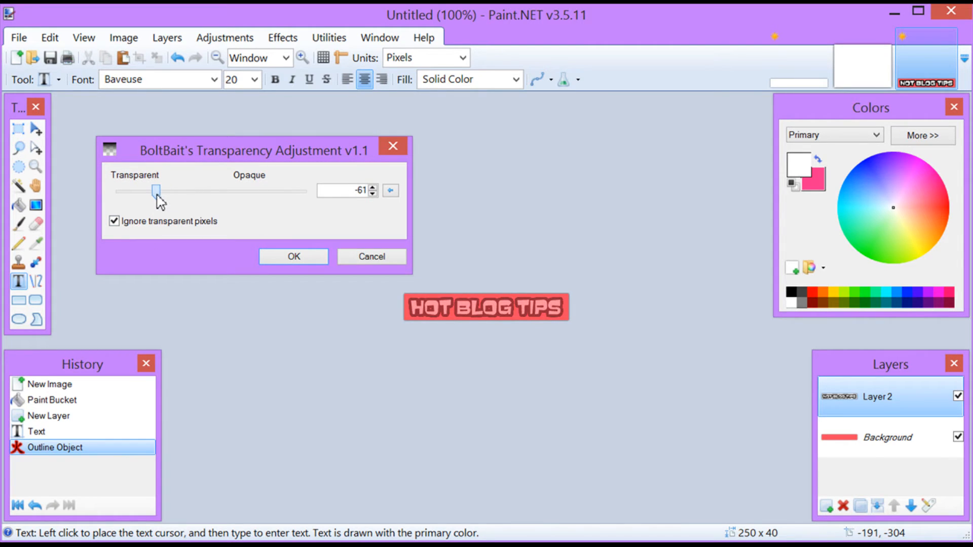
left_click_drag(155, 191, 136, 191)
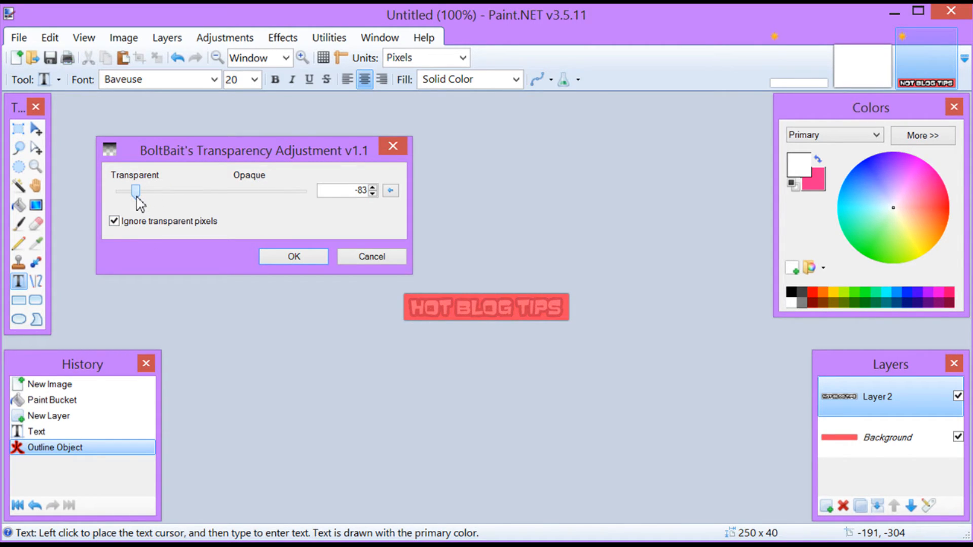
left_click_drag(136, 191, 227, 190)
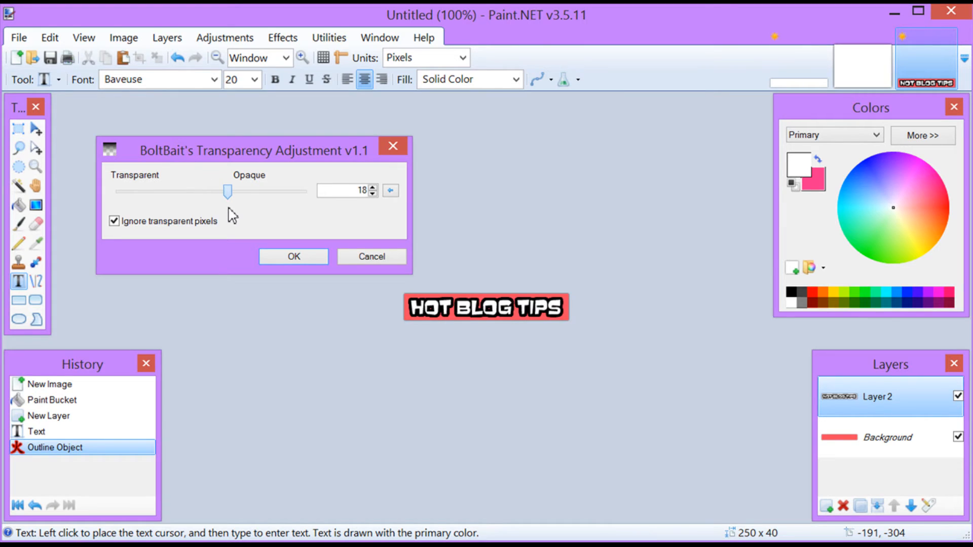
left_click_drag(227, 192, 189, 191)
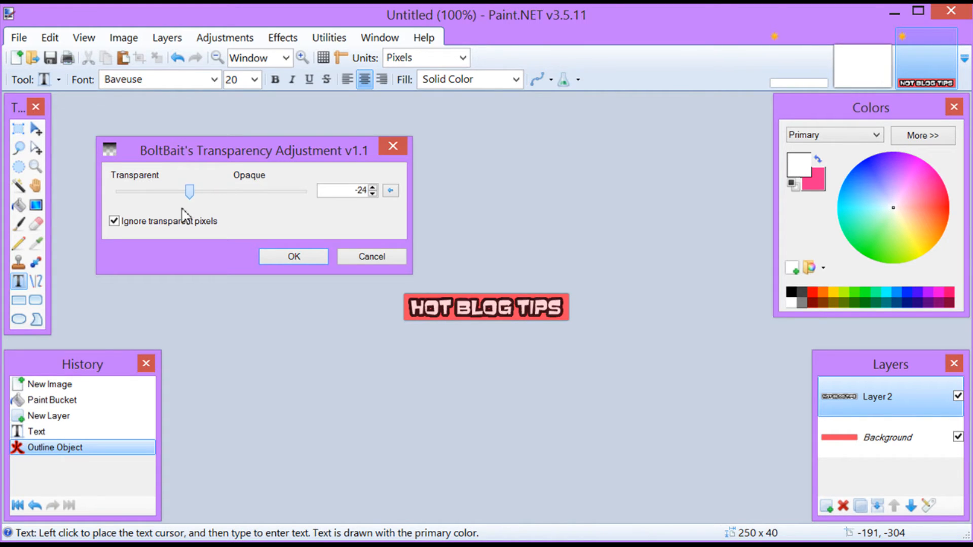
left_click_drag(189, 192, 163, 192)
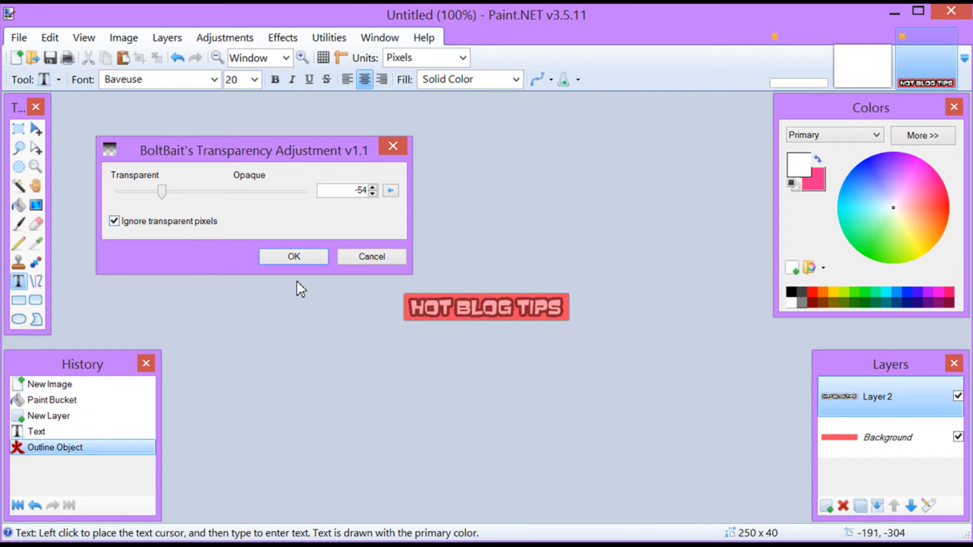
mouse_move(300, 310)
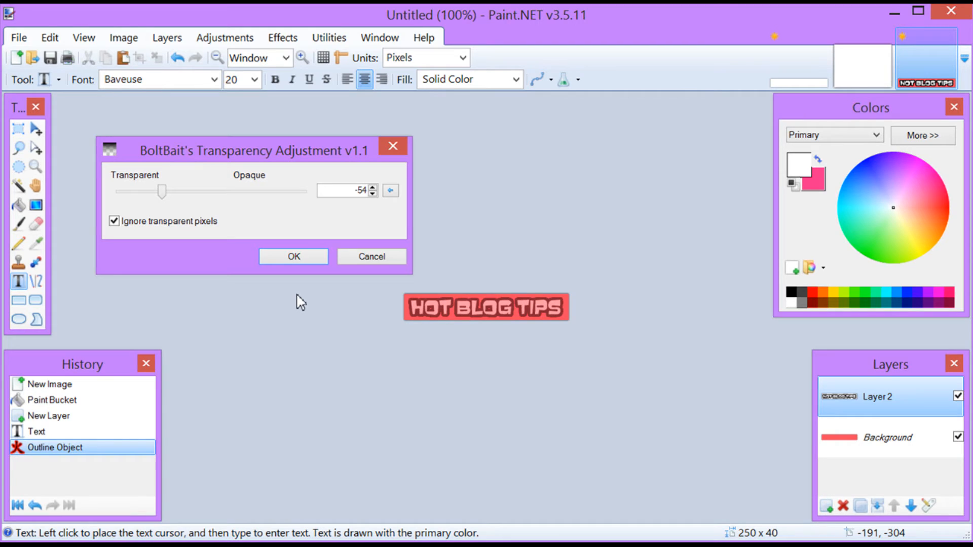
left_click(293, 257)
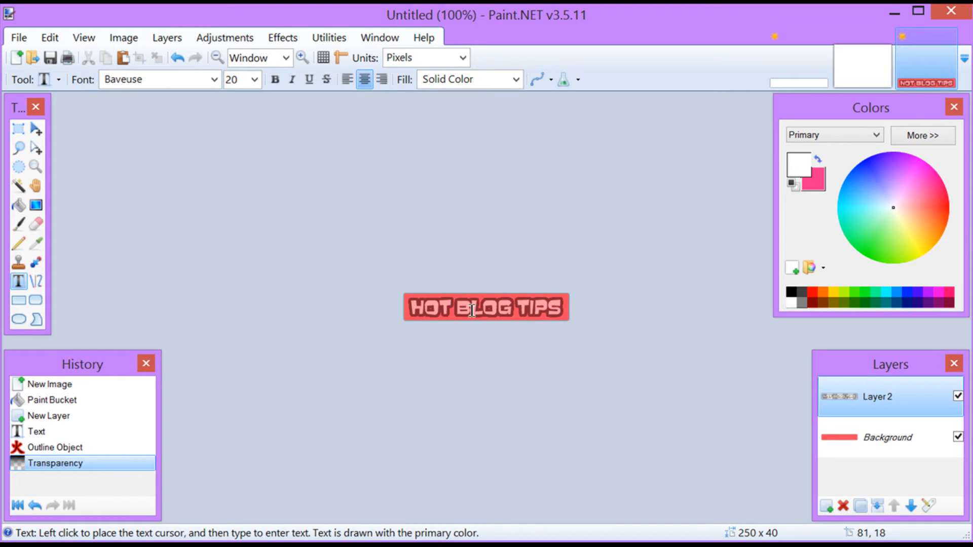
mouse_move(434, 305)
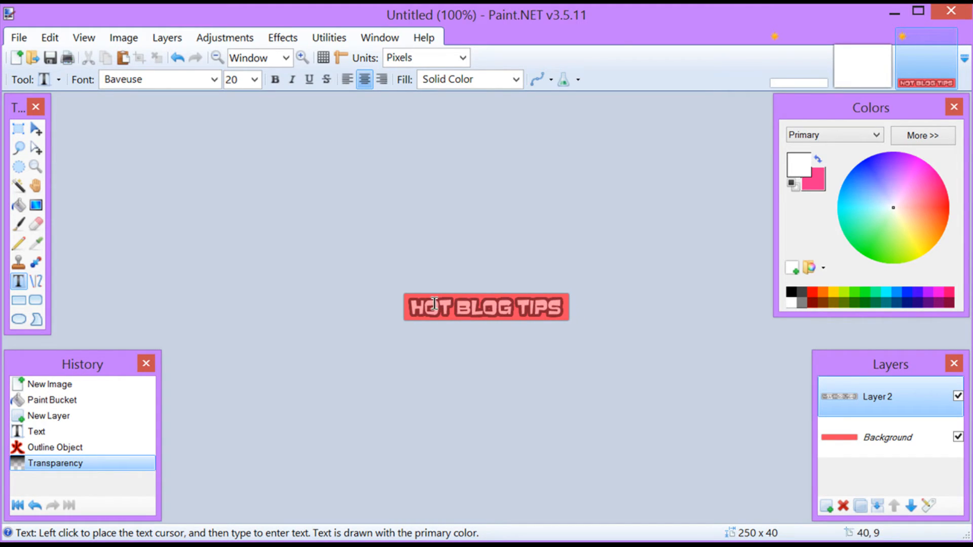
mouse_move(411, 306)
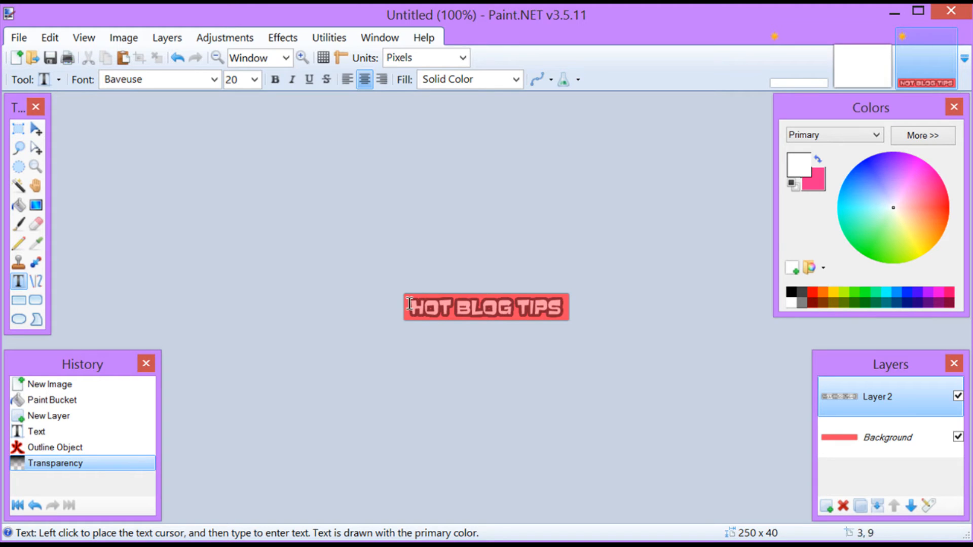
mouse_move(820, 426)
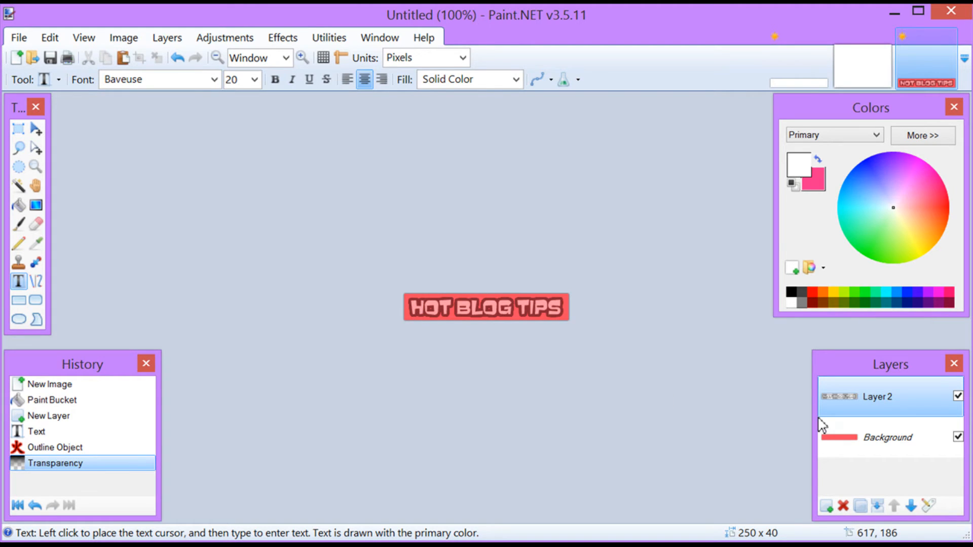
Turn off visibility of the red Background layer
left_click(889, 437)
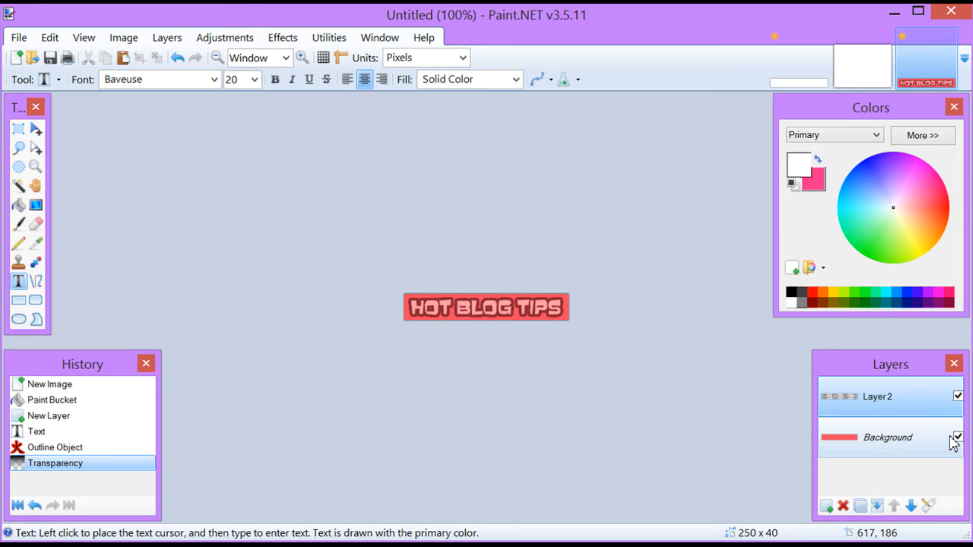
left_click(955, 437)
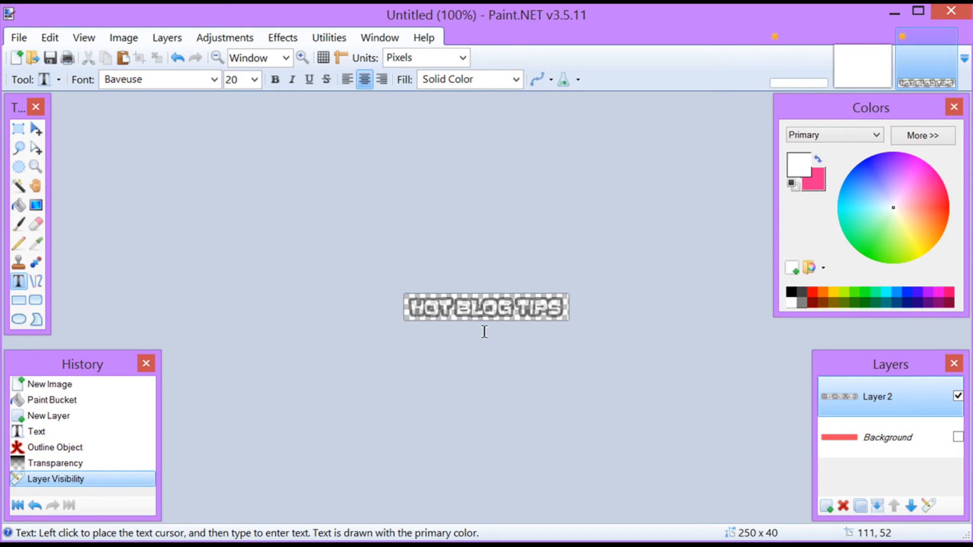
mouse_move(367, 318)
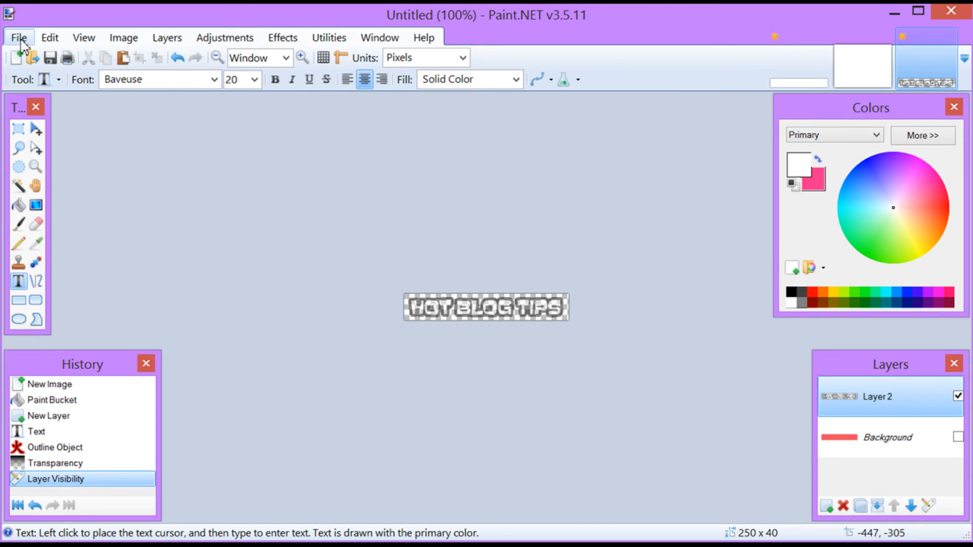
Save the banner as Logo.png, accepting PNG settings and flattening the layers
left_click(19, 37)
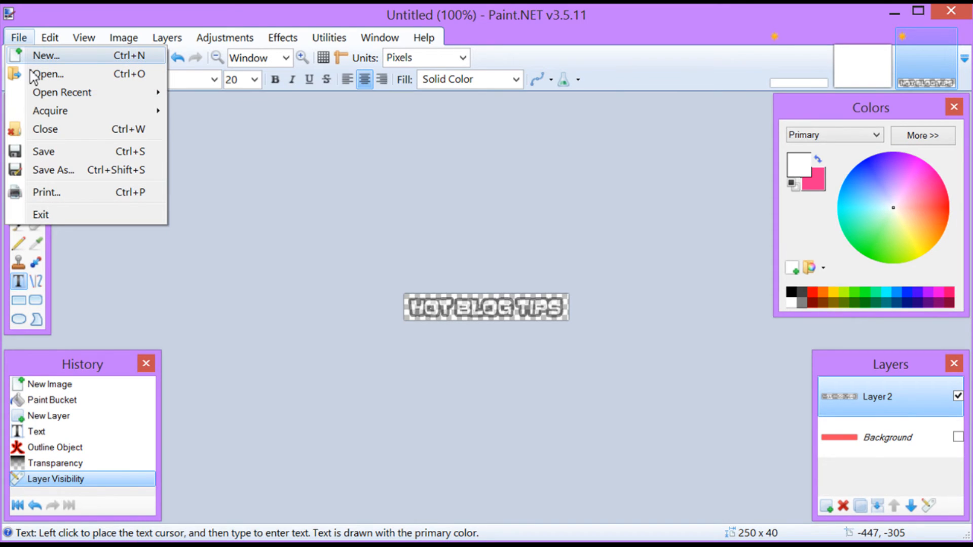
left_click(53, 169)
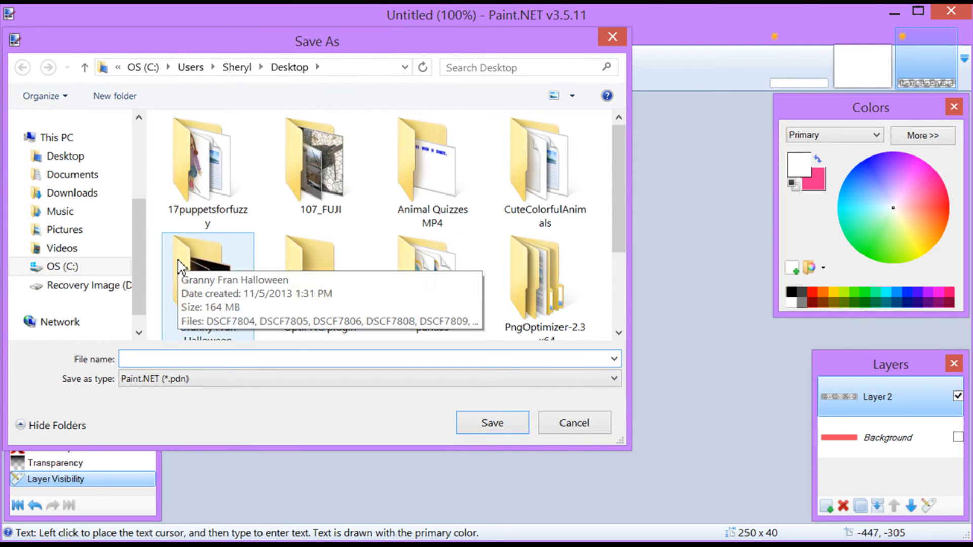
type("Logo")
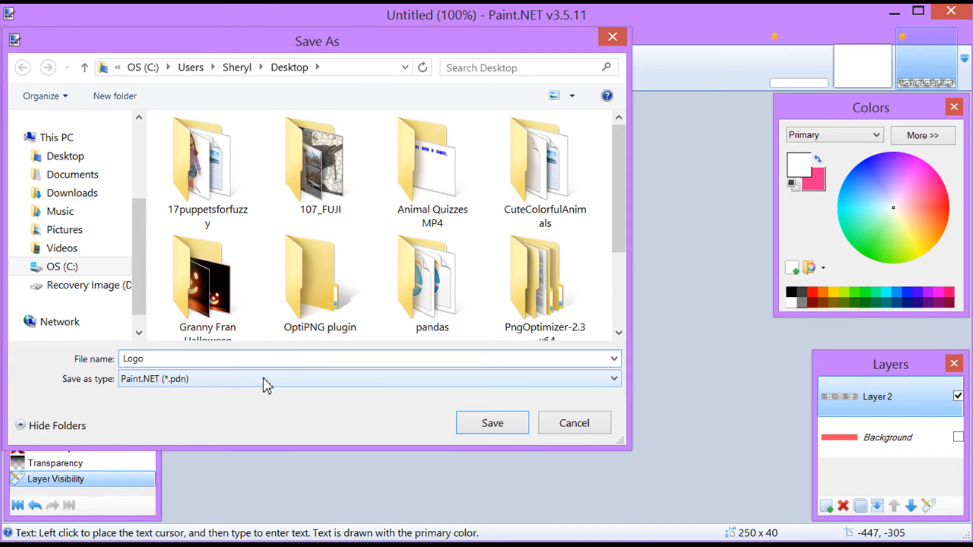
left_click(369, 378)
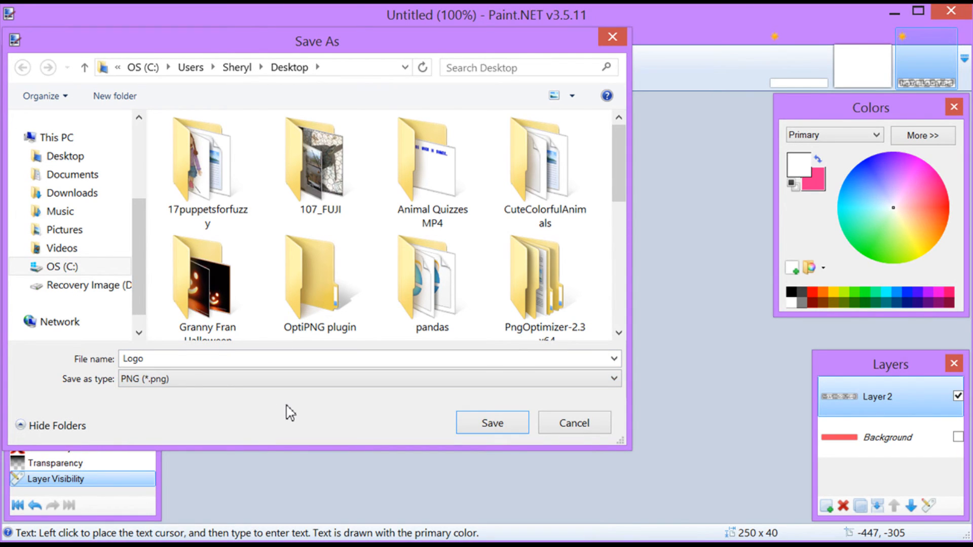
left_click(491, 423)
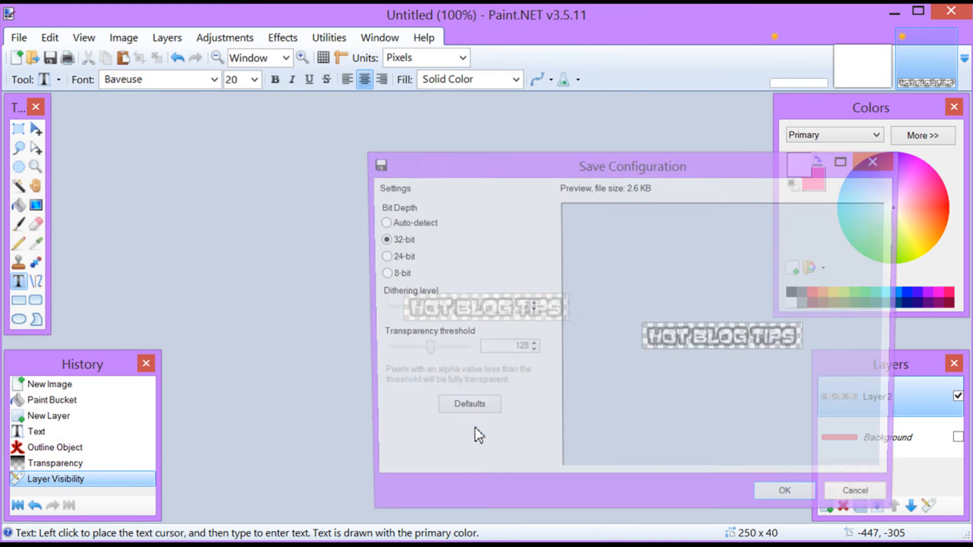
left_click(782, 490)
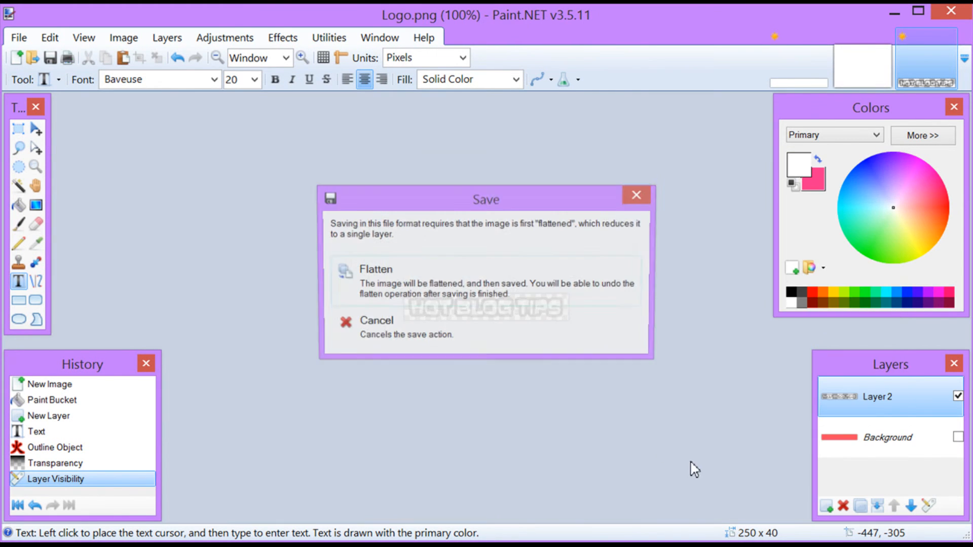
left_click(376, 269)
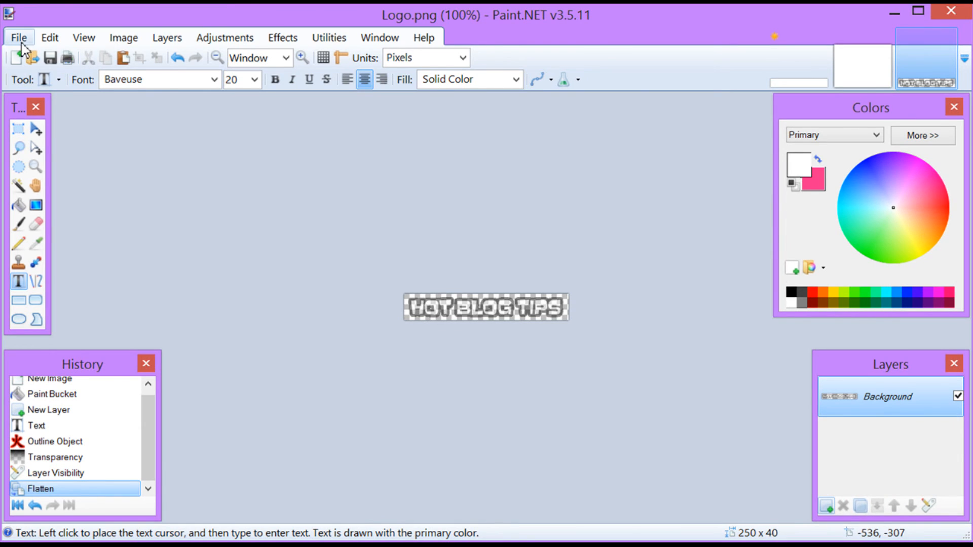
Create a new 800 × 600 image and fill it with blue
left_click(19, 37)
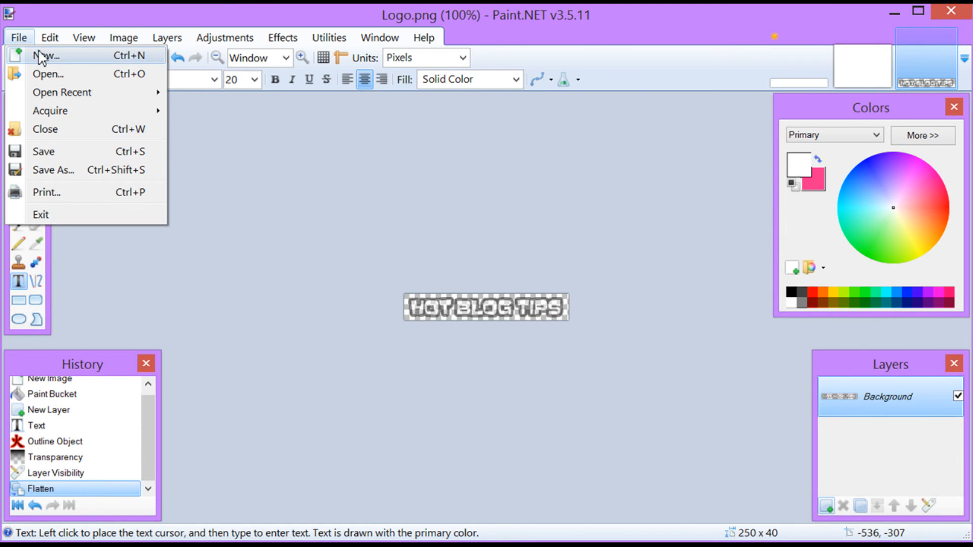
left_click(48, 55)
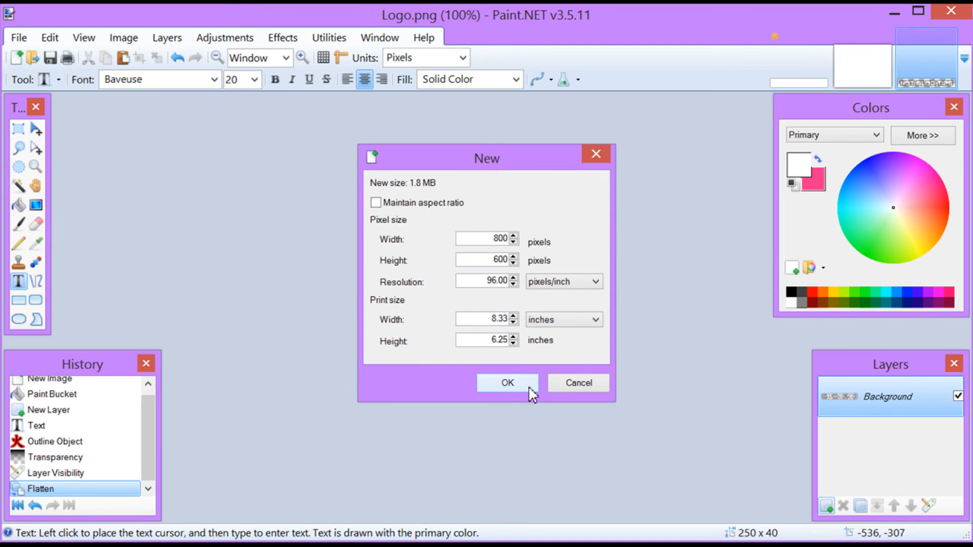
left_click(506, 383)
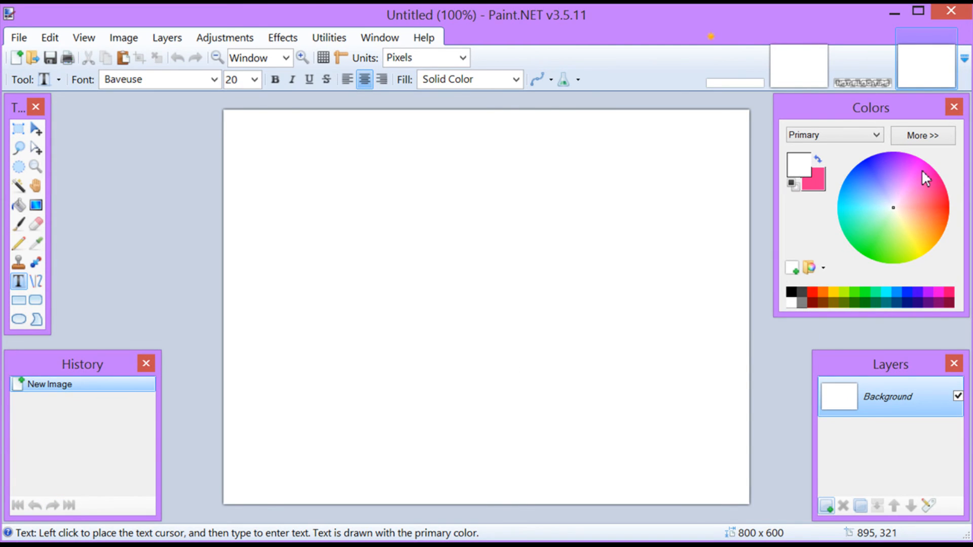
left_click(875, 160)
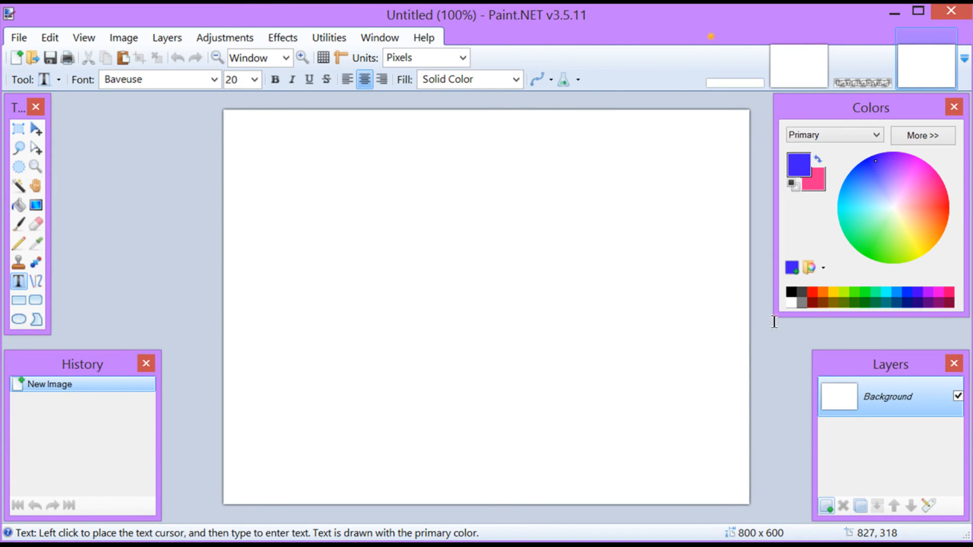
mouse_move(12, 221)
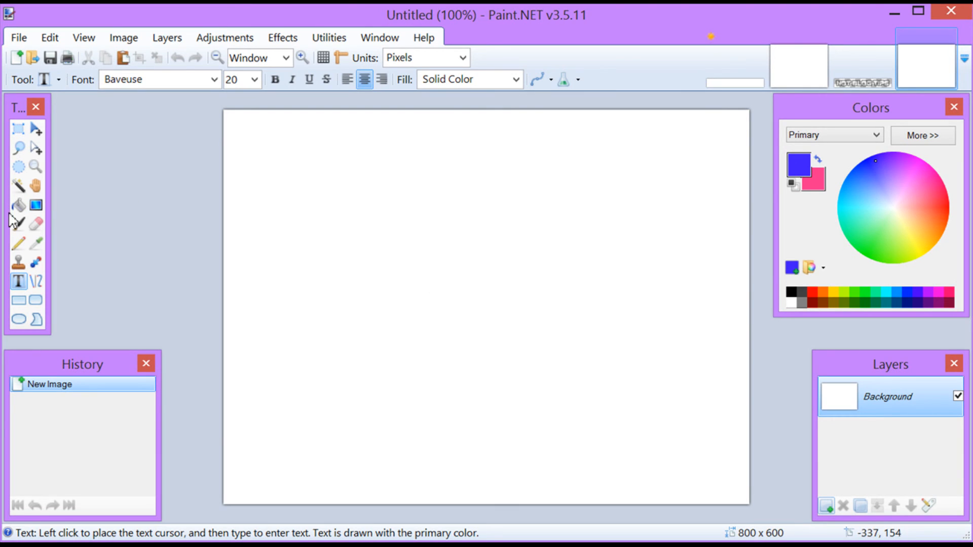
left_click(332, 245)
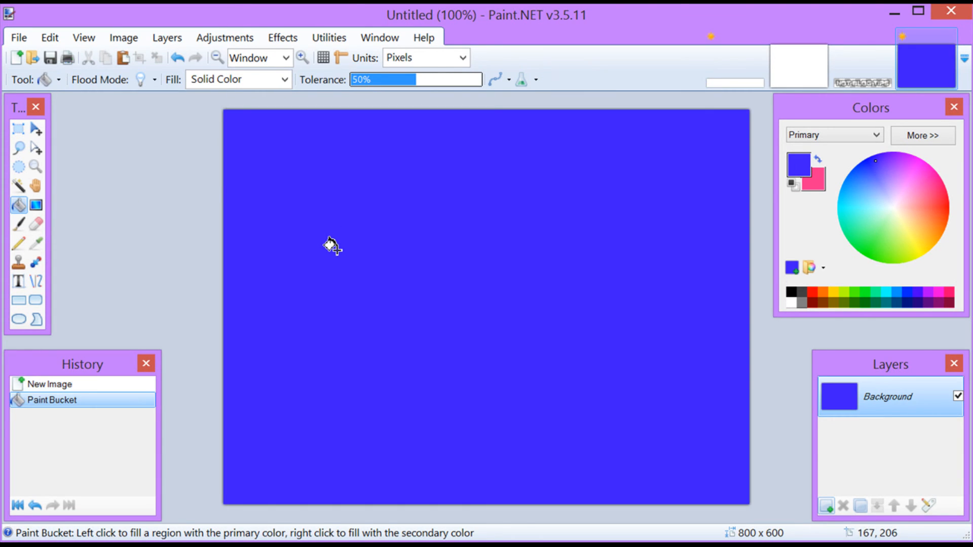
mouse_move(257, 200)
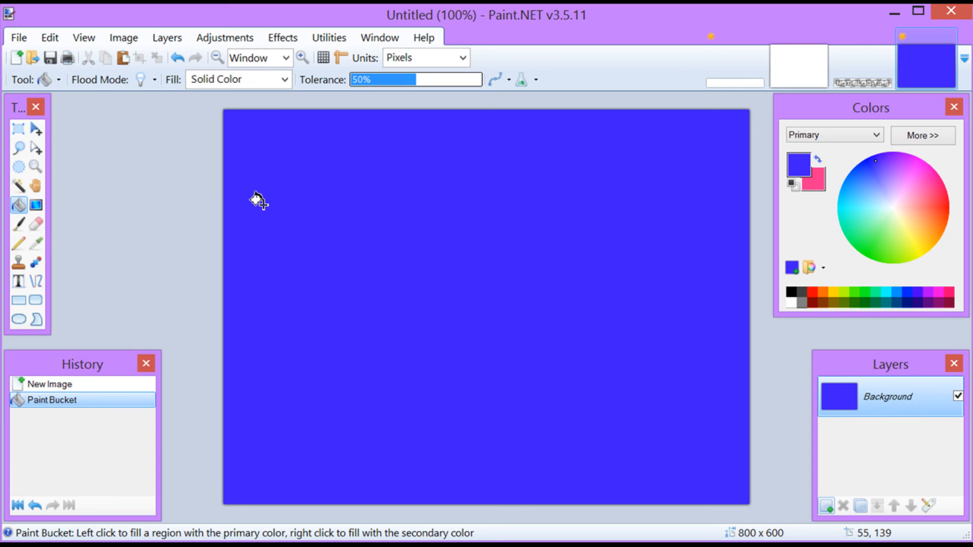
mouse_move(248, 161)
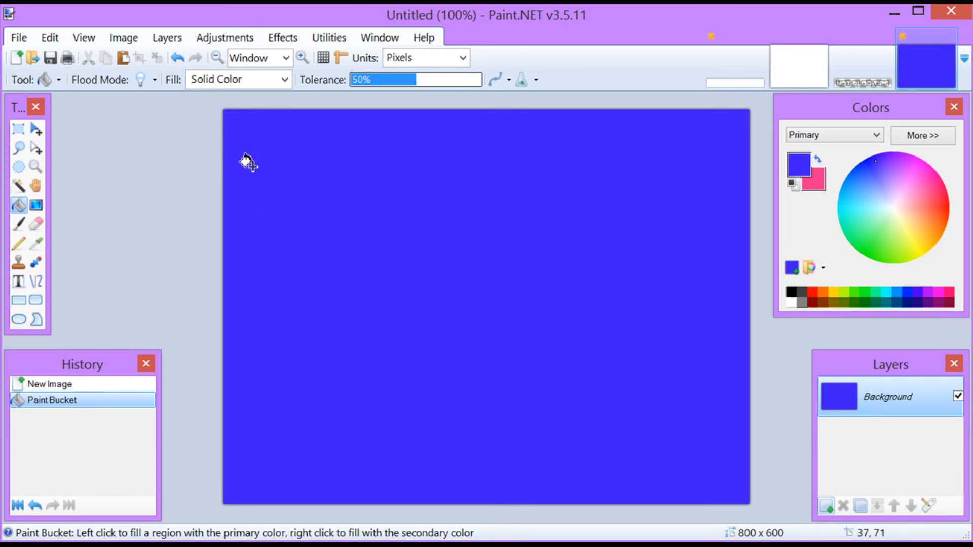
mouse_move(550, 279)
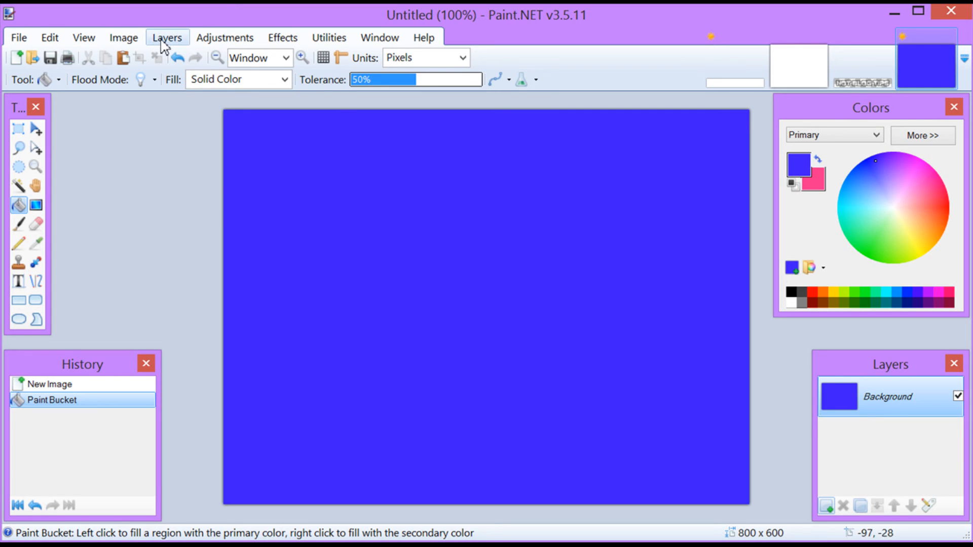
Import Logo.png as a new layer and position the watermark on the blue image
left_click(166, 37)
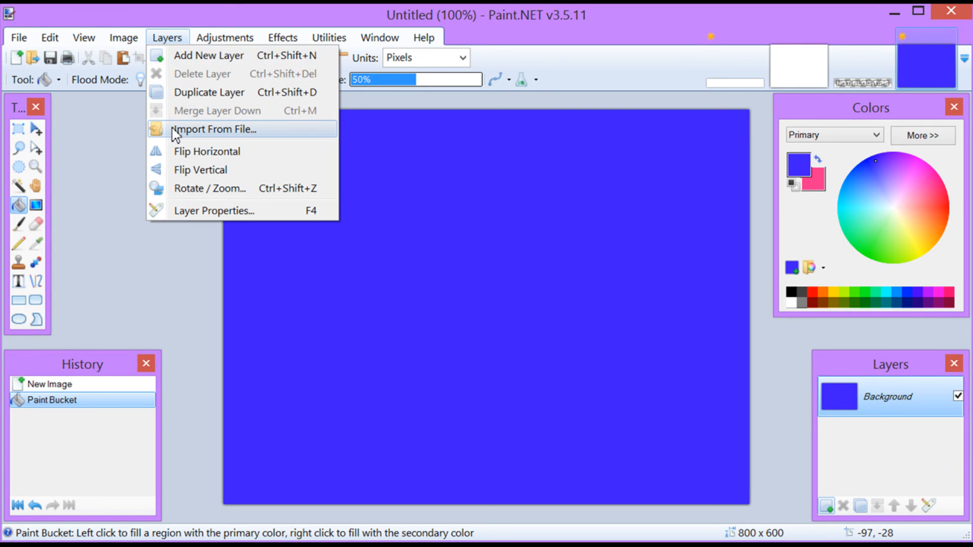
left_click(215, 129)
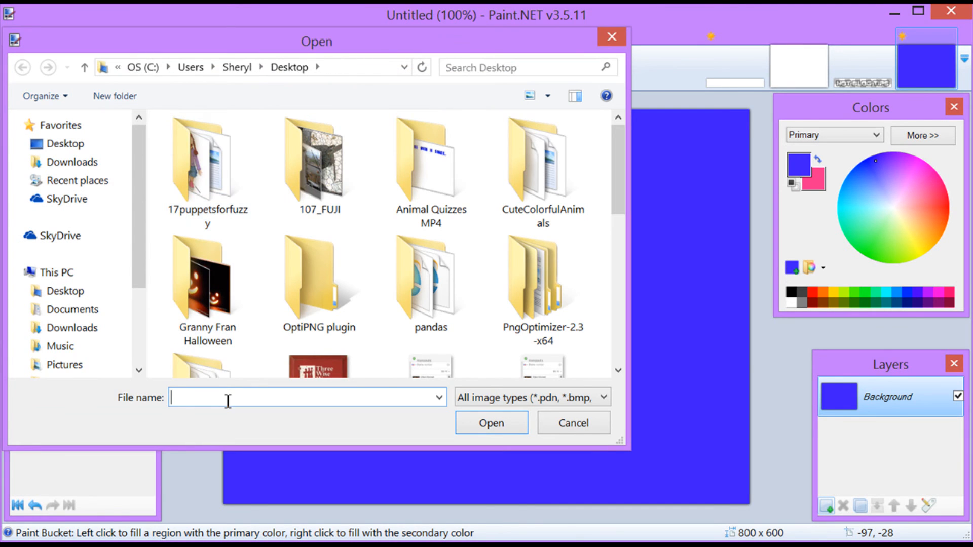
type("lo")
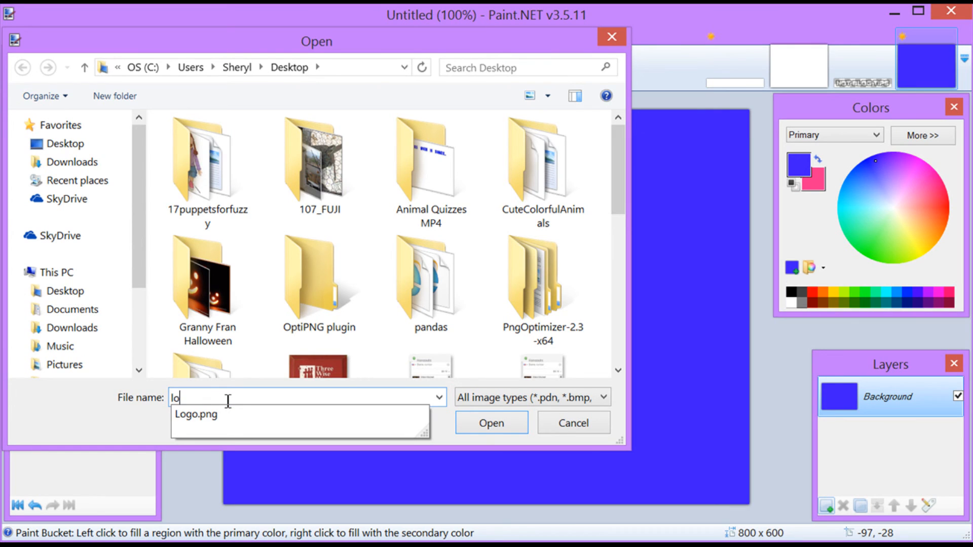
type("go")
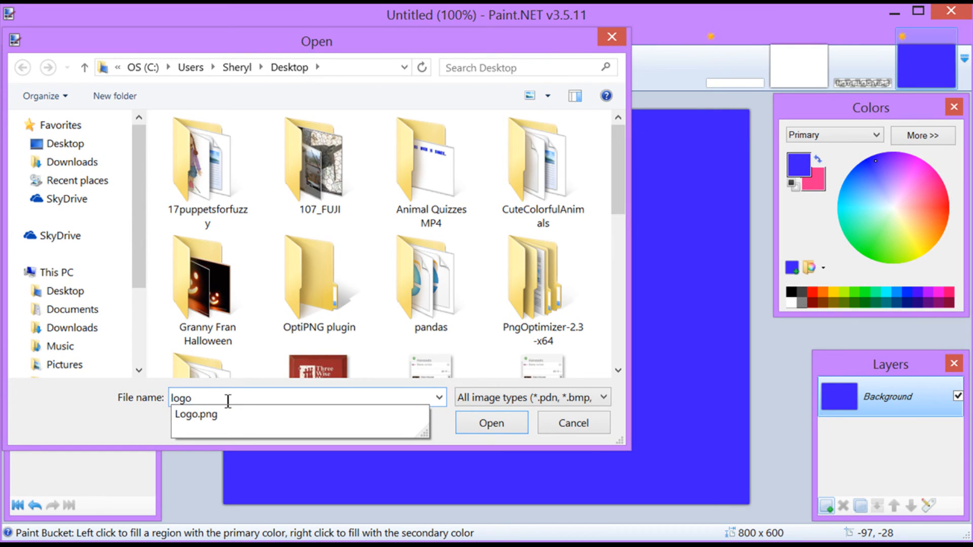
left_click(195, 414)
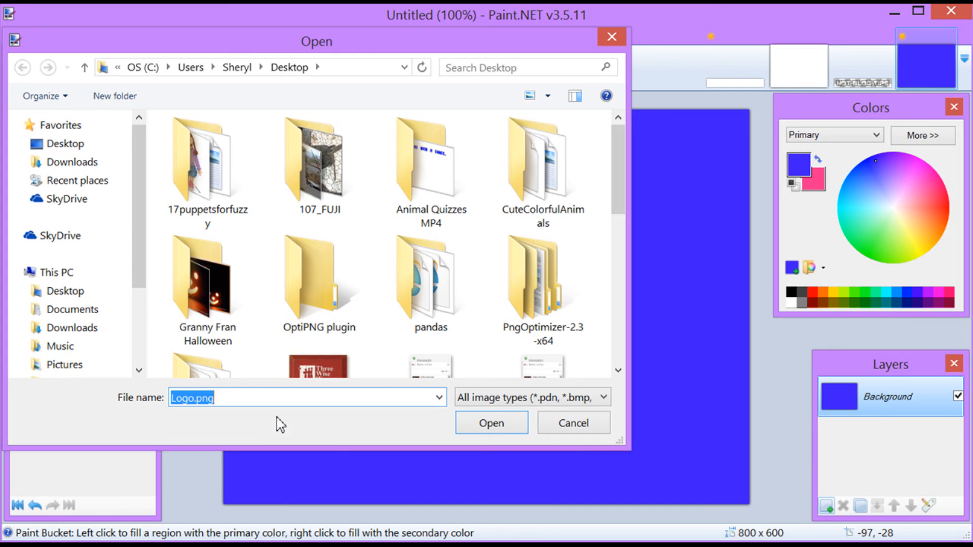
left_click(490, 422)
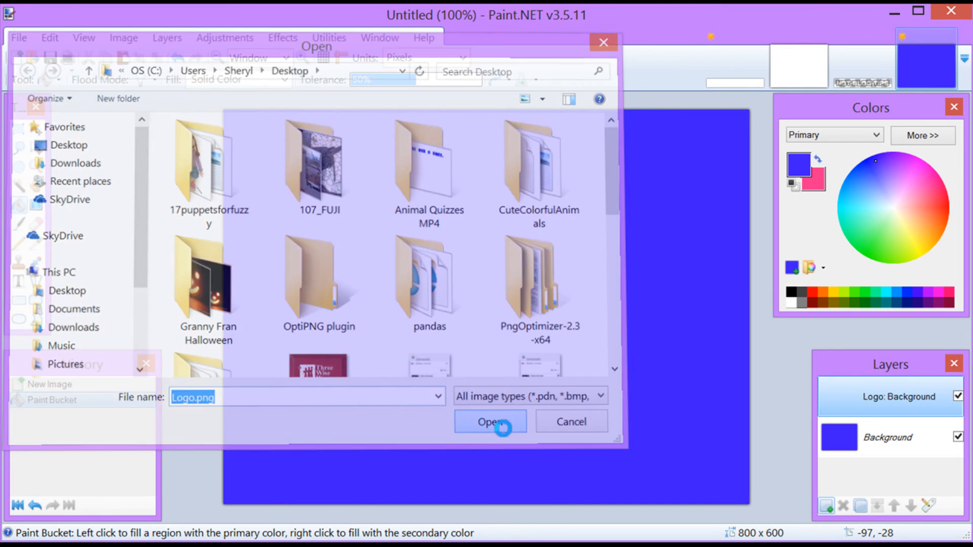
left_click(490, 421)
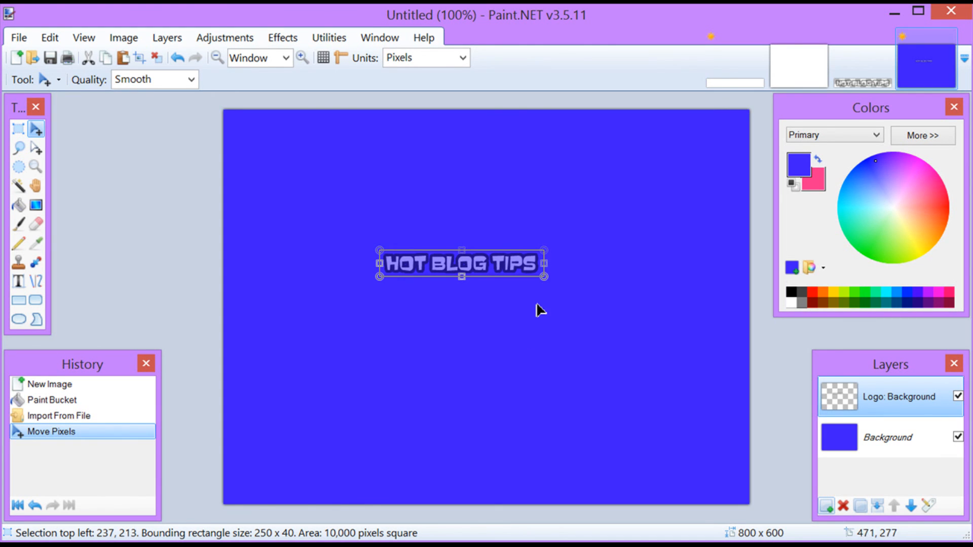
mouse_move(497, 277)
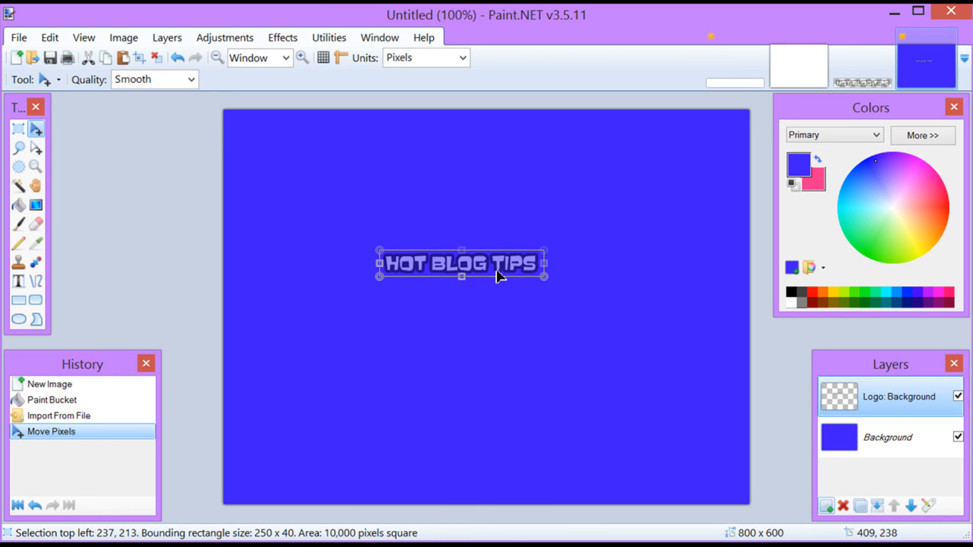